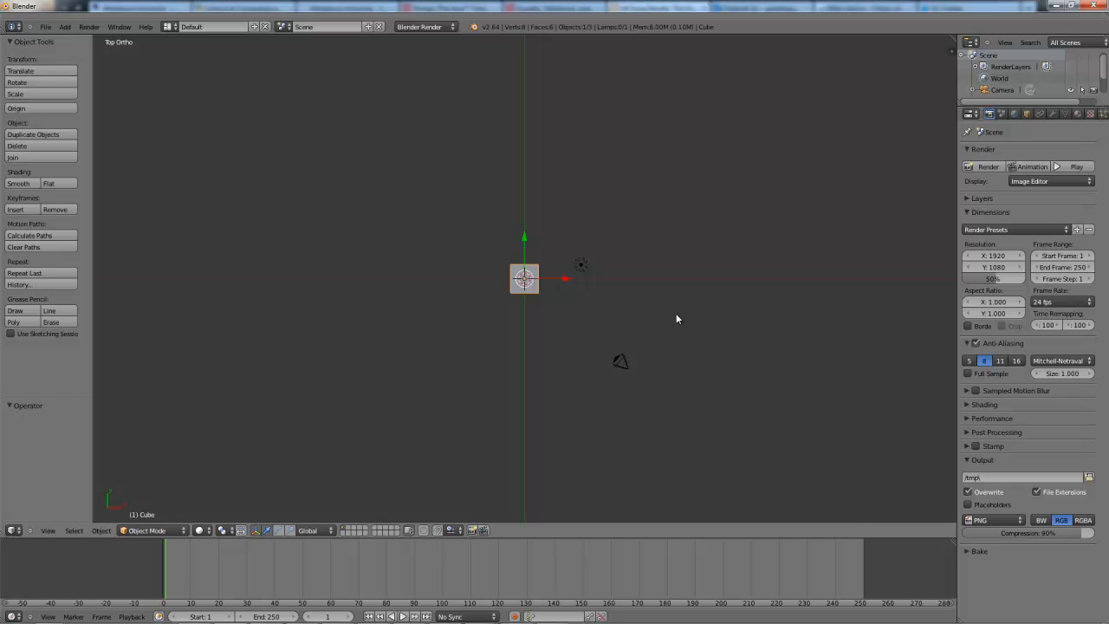
pyautogui.moveTo(522, 298)
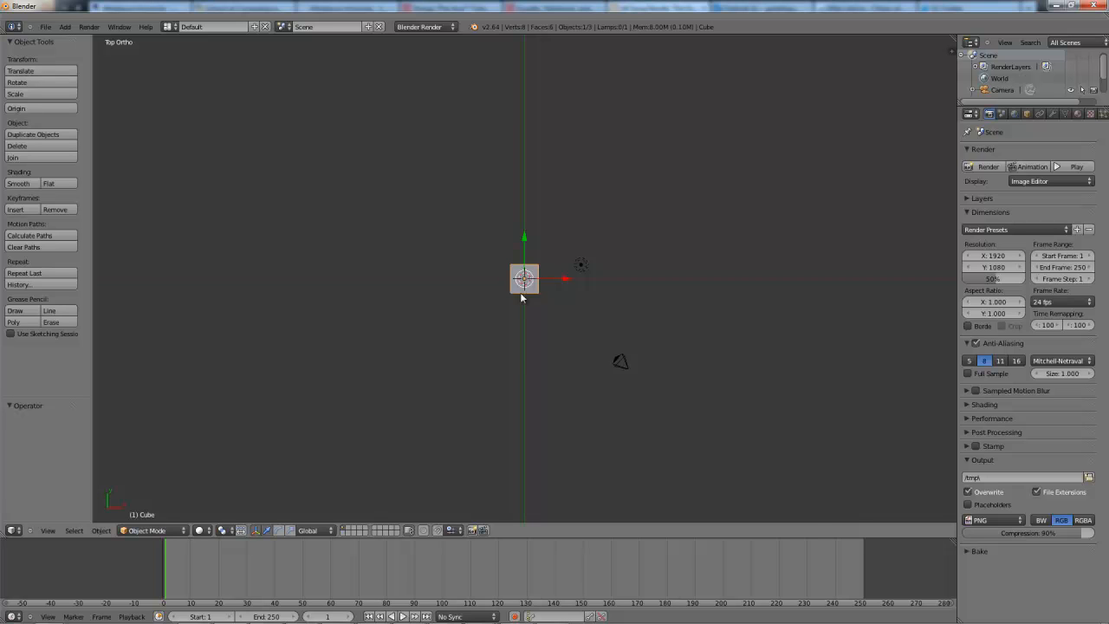
pyautogui.moveTo(424, 170)
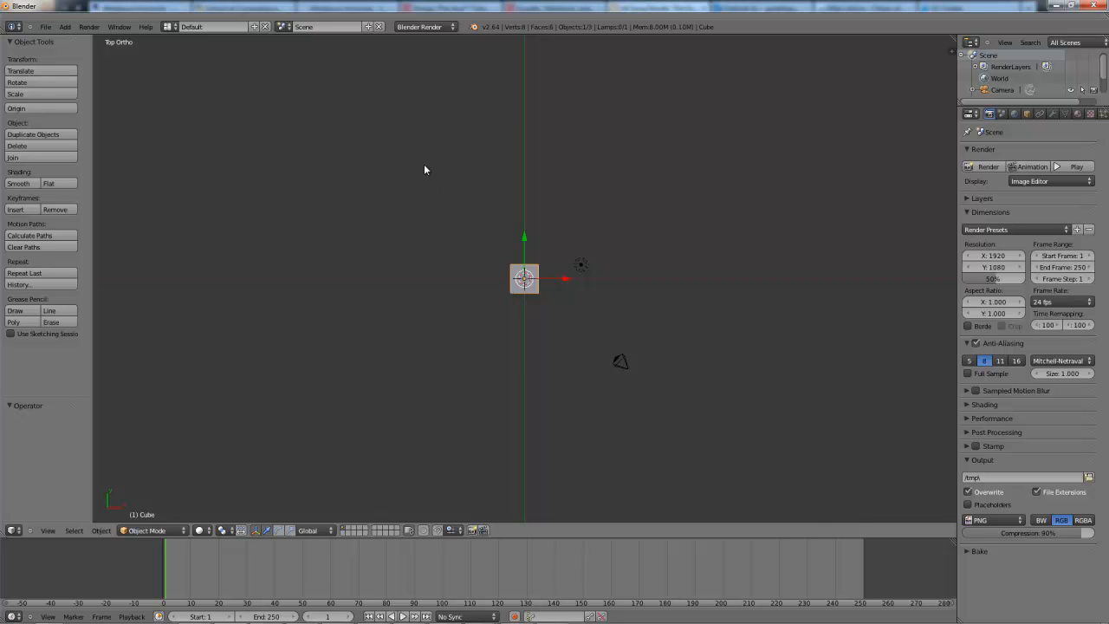
pyautogui.moveTo(524, 173)
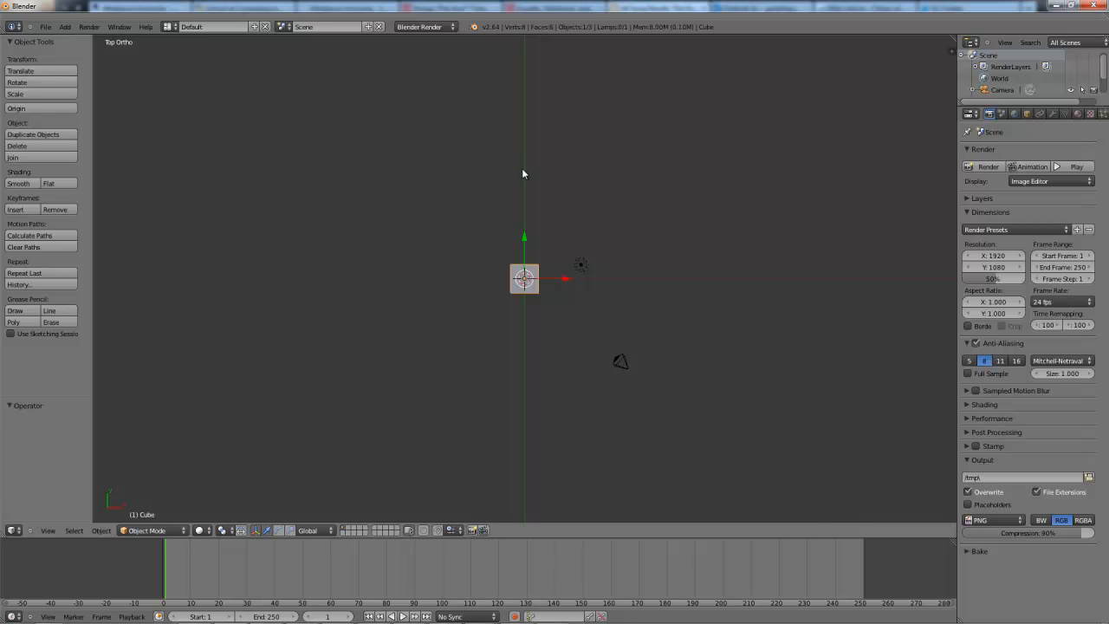
pyautogui.moveTo(533, 409)
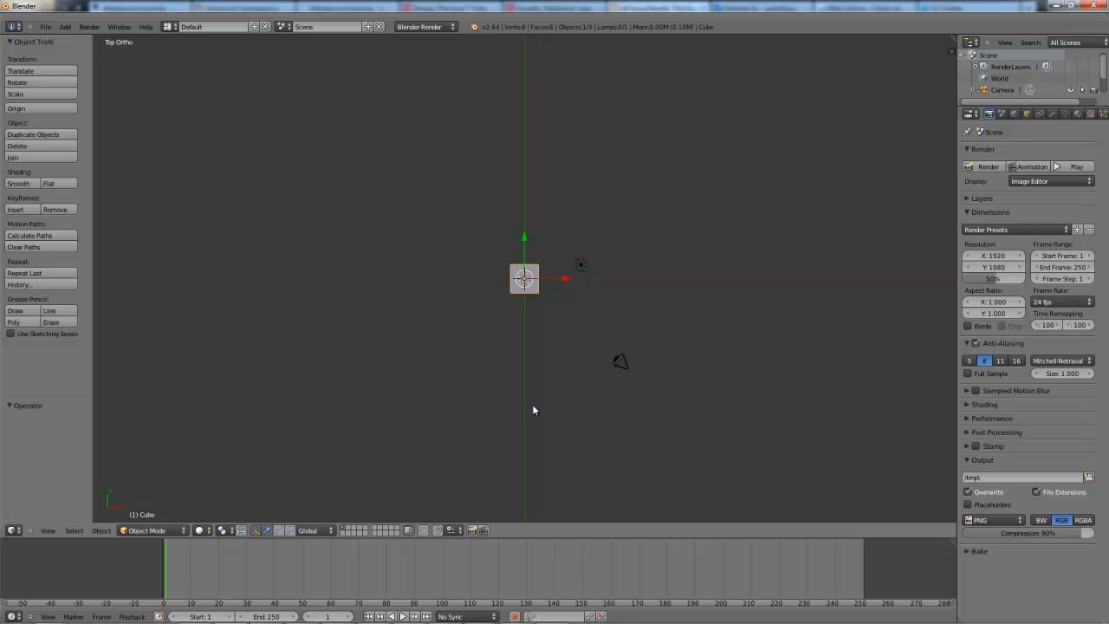
pyautogui.moveTo(526, 405)
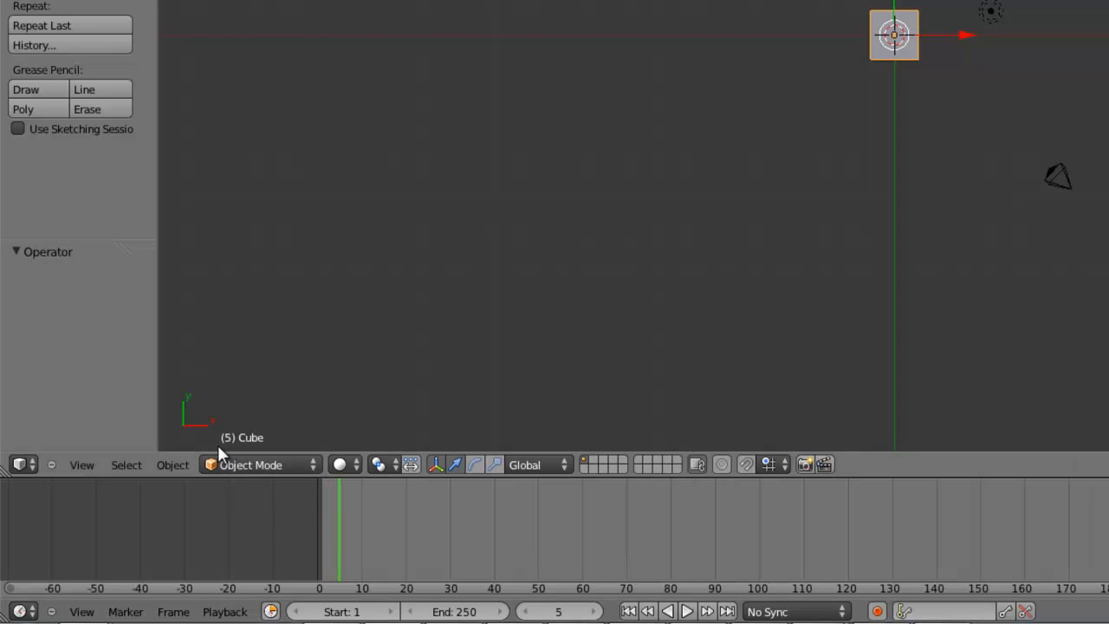
pyautogui.moveTo(337, 537)
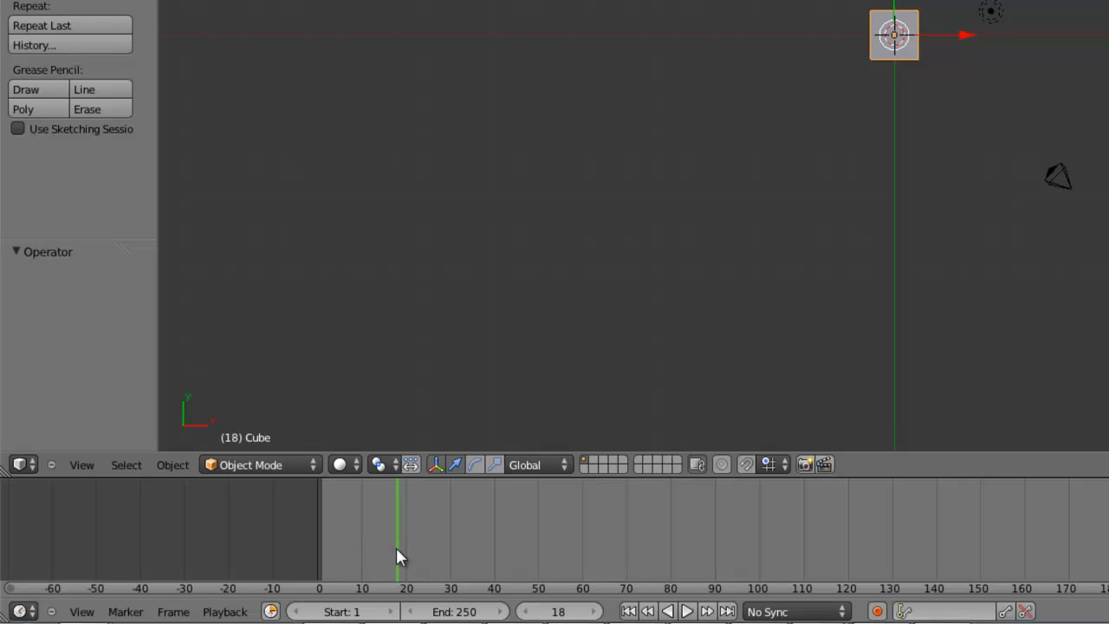
# Step: Scrub the Timeline playhead so the current frame becomes 24
pyautogui.click(425, 528)
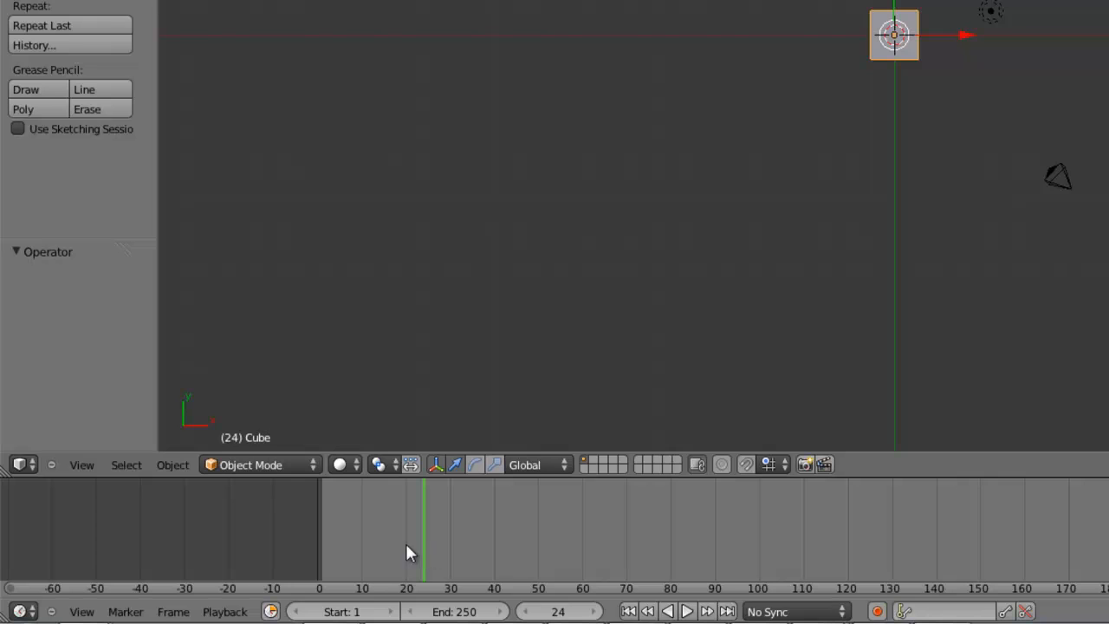
pyautogui.moveTo(367, 534)
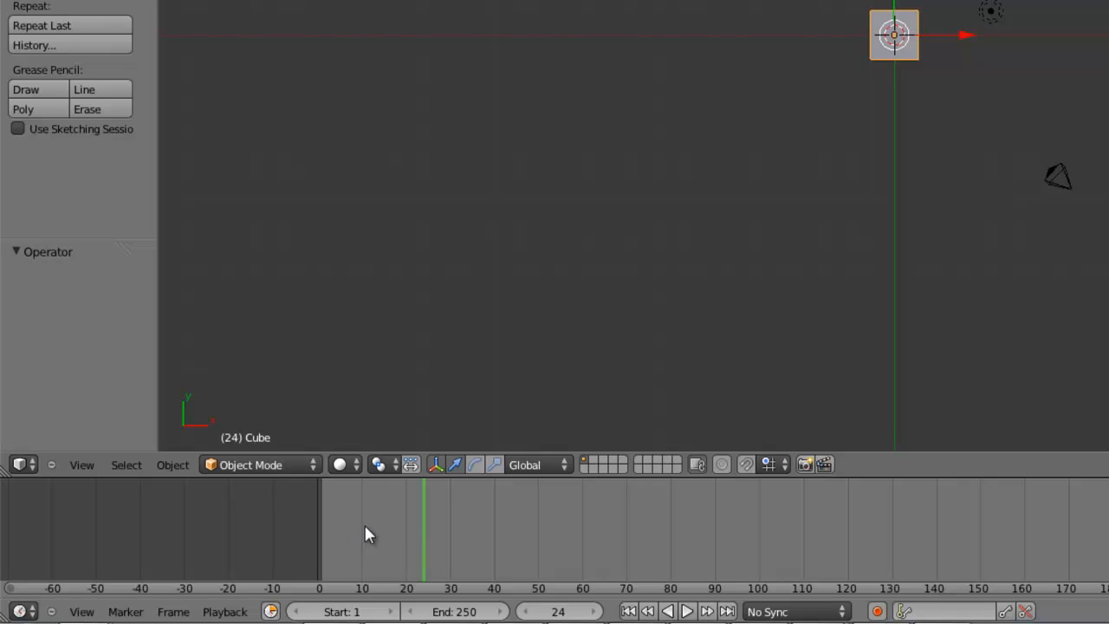
pyautogui.moveTo(320, 523)
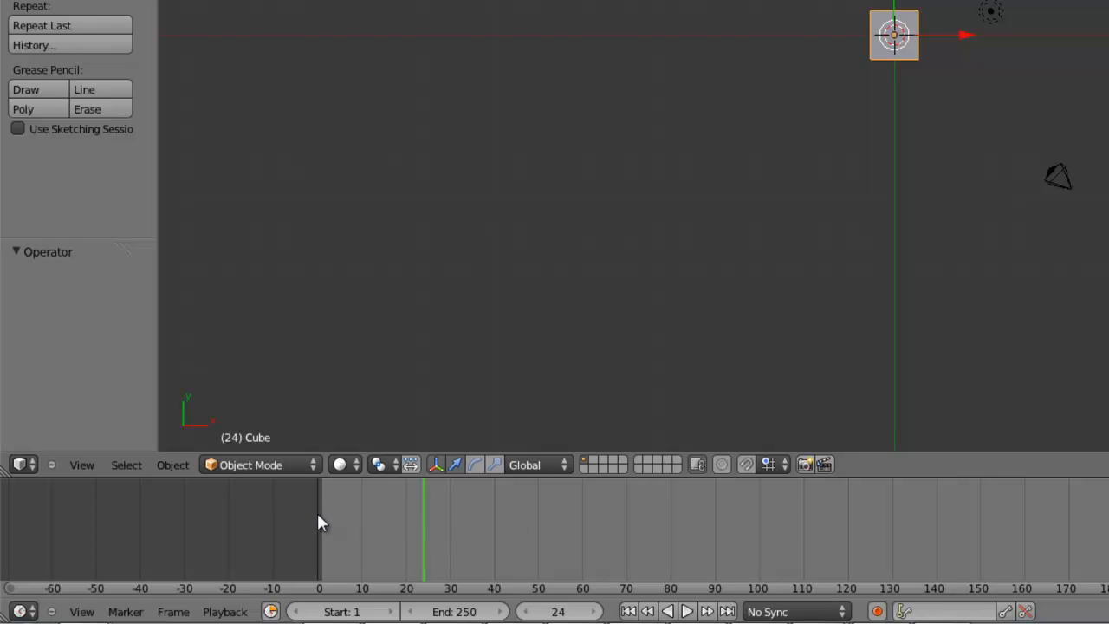
pyautogui.moveTo(431, 527)
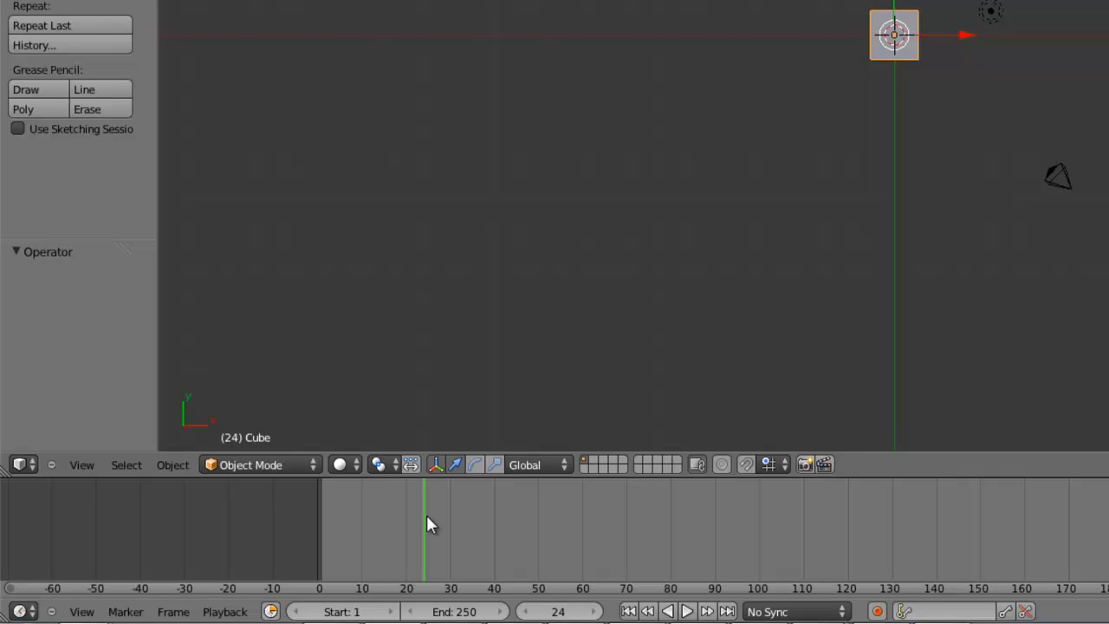
pyautogui.moveTo(388, 530)
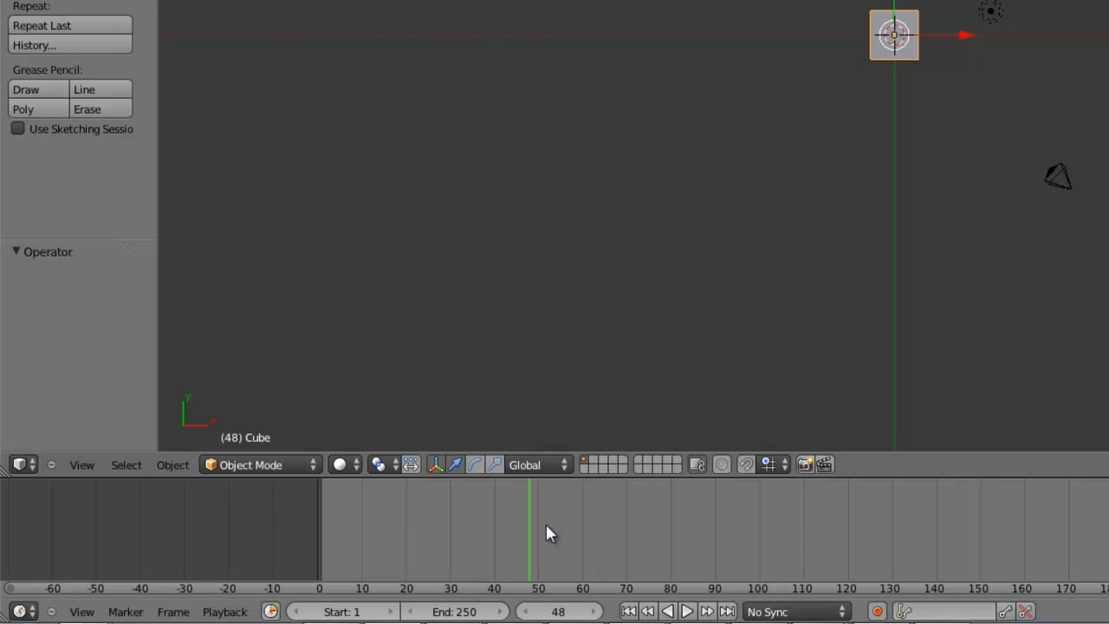
pyautogui.moveTo(475, 541)
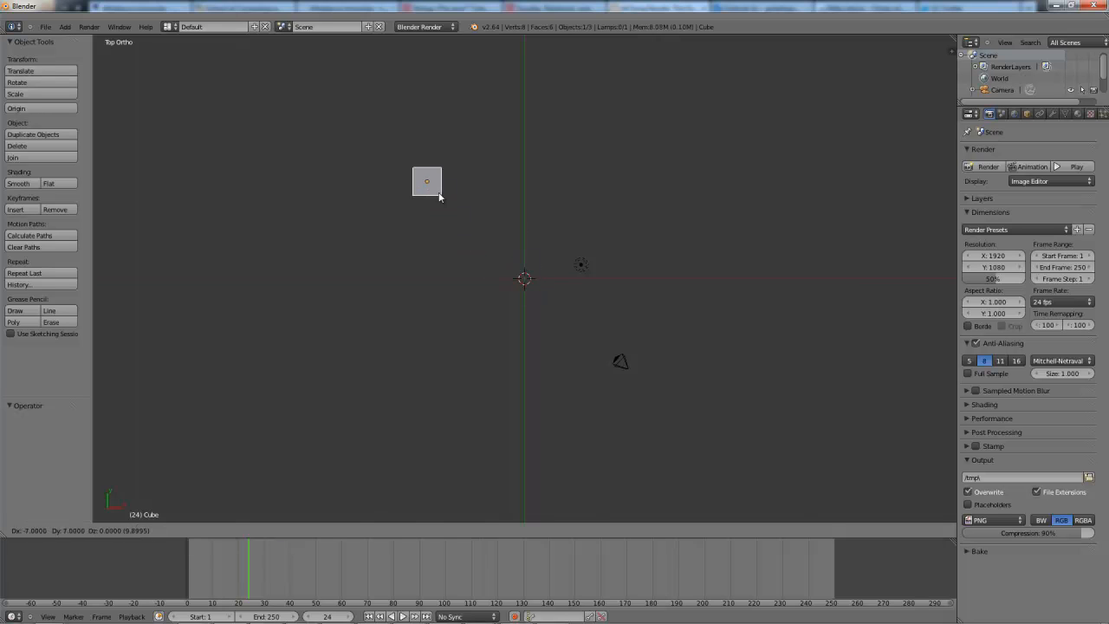
# Step: Place the cube up-left of the scene centre in top view, then begin bringing up the snap choices
pyautogui.click(426, 182)
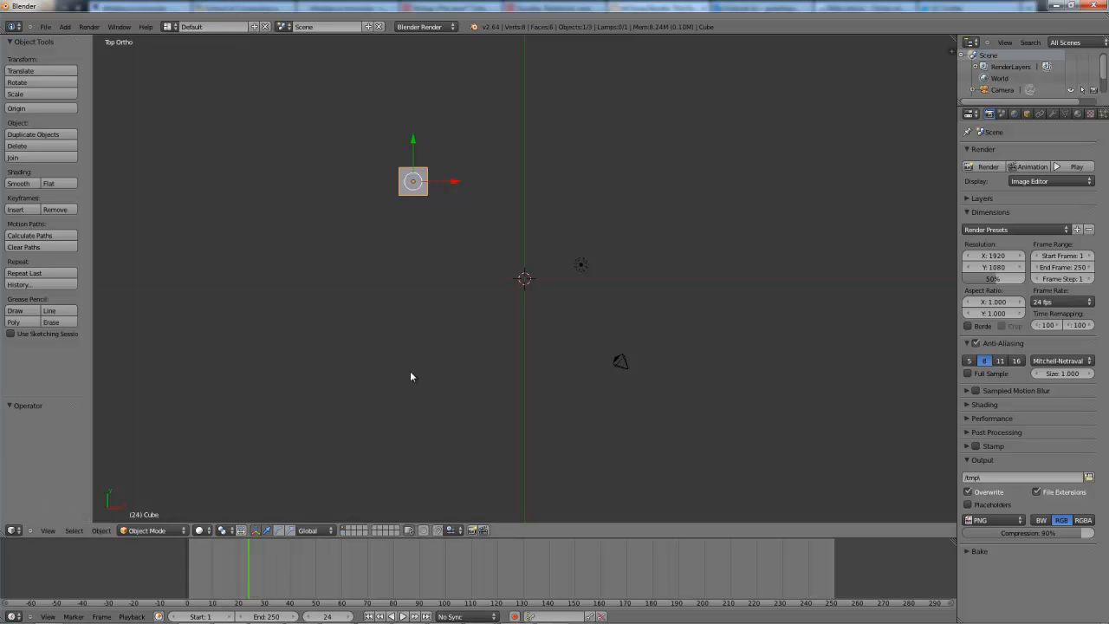
pyautogui.moveTo(412, 182); pyautogui.dragTo(523, 278)
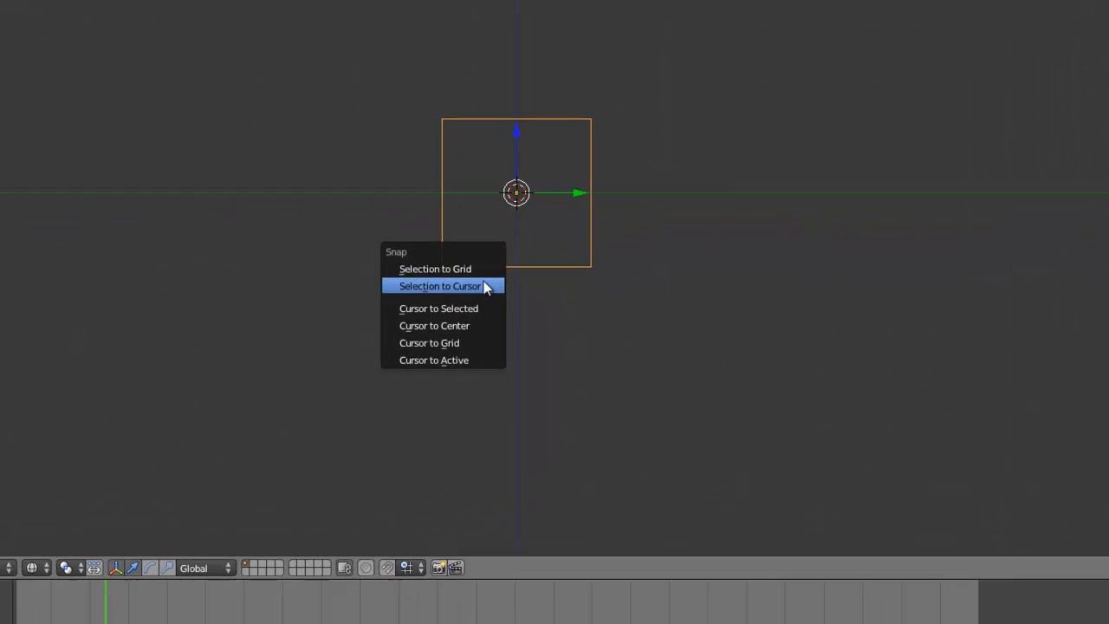
# Step: Snap the cube onto the 3D cursor and add a single-bone armature there
pyautogui.click(440, 286)
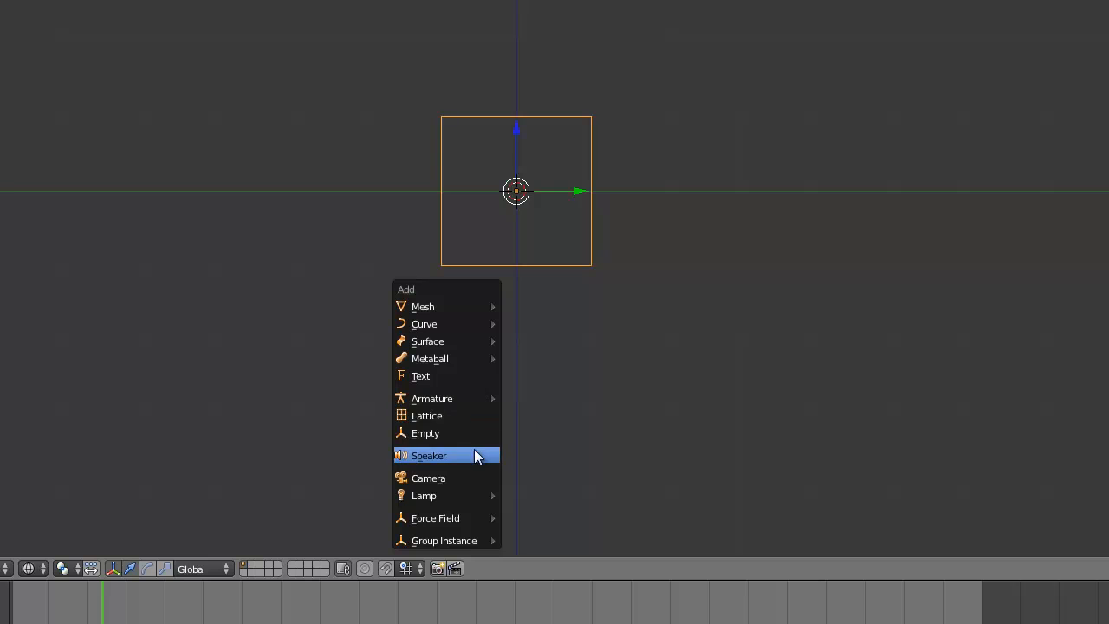
pyautogui.click(430, 454)
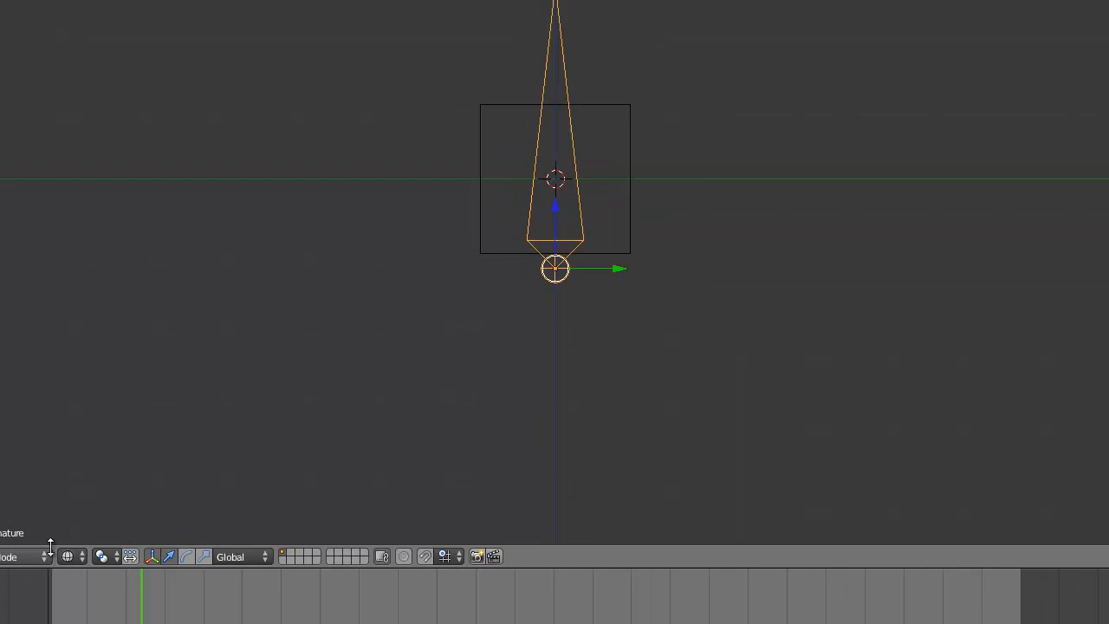
# Step: Lower the bone 1.2 units on Z so it passes through the cube and switch to Pose Mode
pyautogui.click(222, 484)
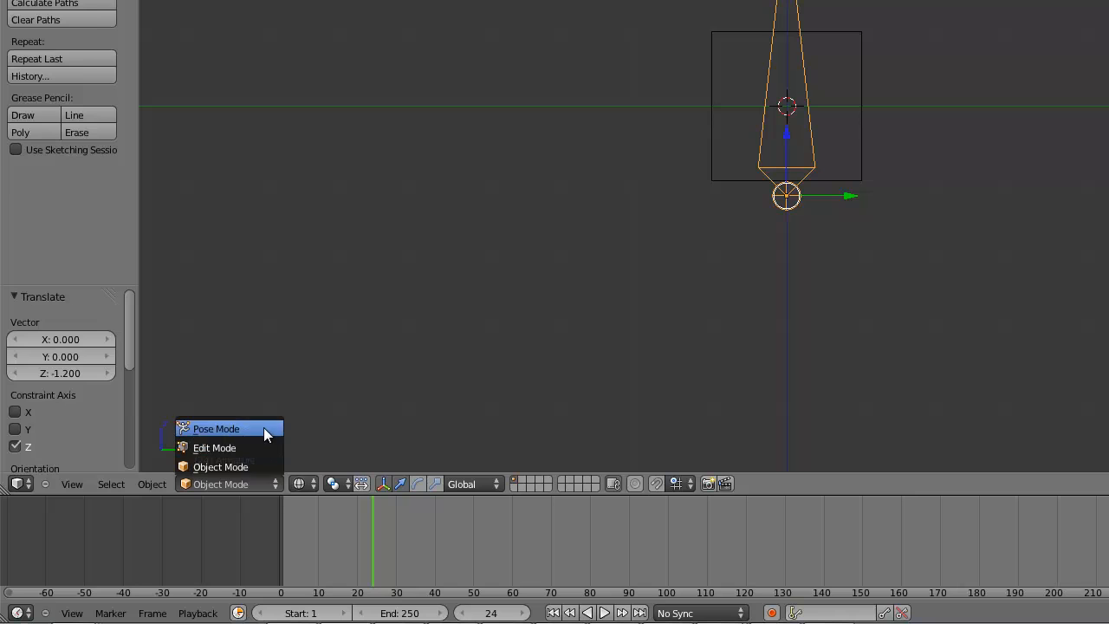
pyautogui.click(215, 428)
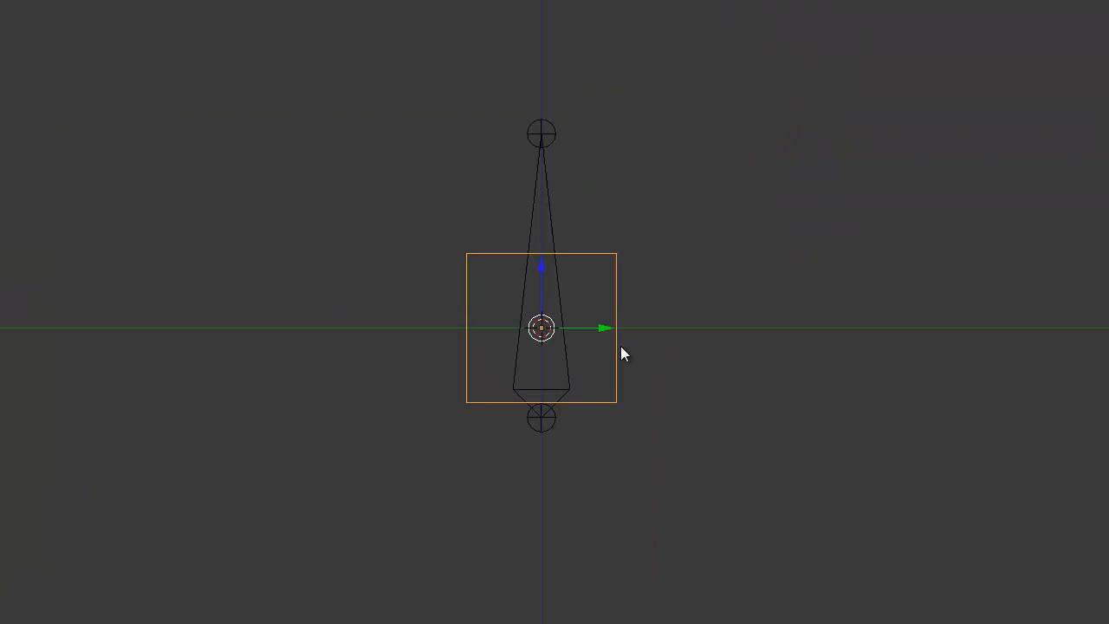
# Step: With the bone selected, parent the cube to the Bone via Ctrl+P and return to Object Mode
pyautogui.click(541, 417)
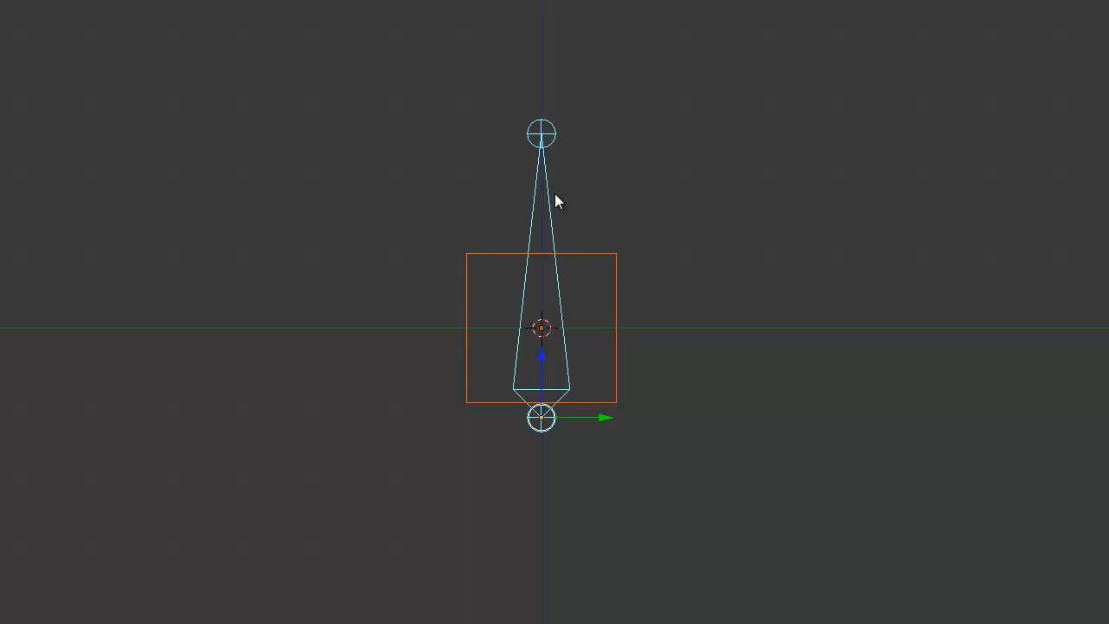
pyautogui.press('ctrl+p')
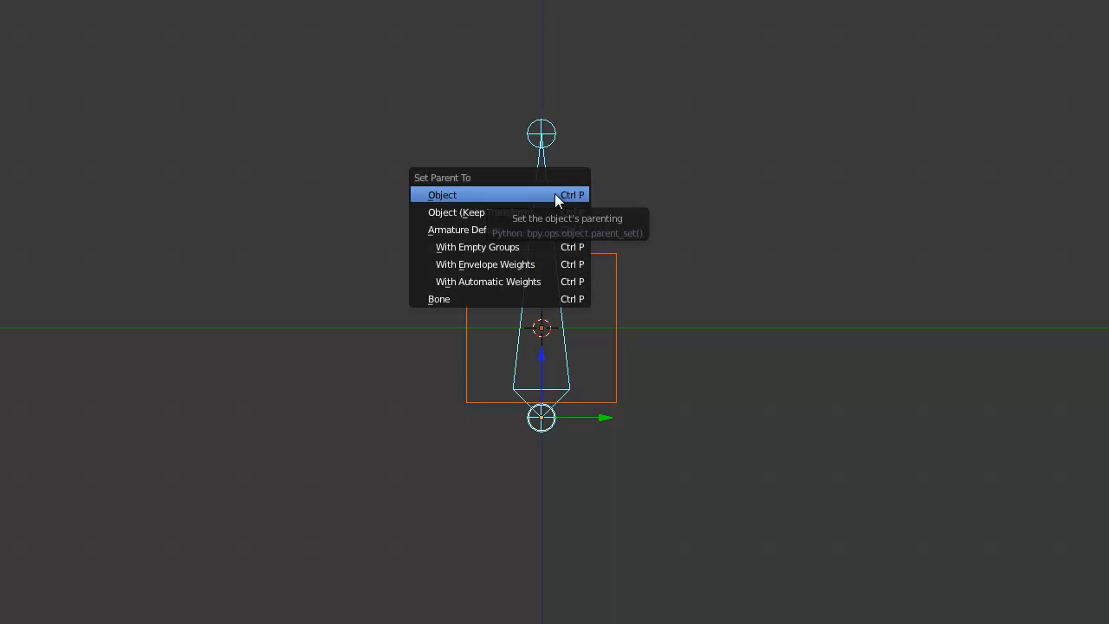
pyautogui.click(443, 194)
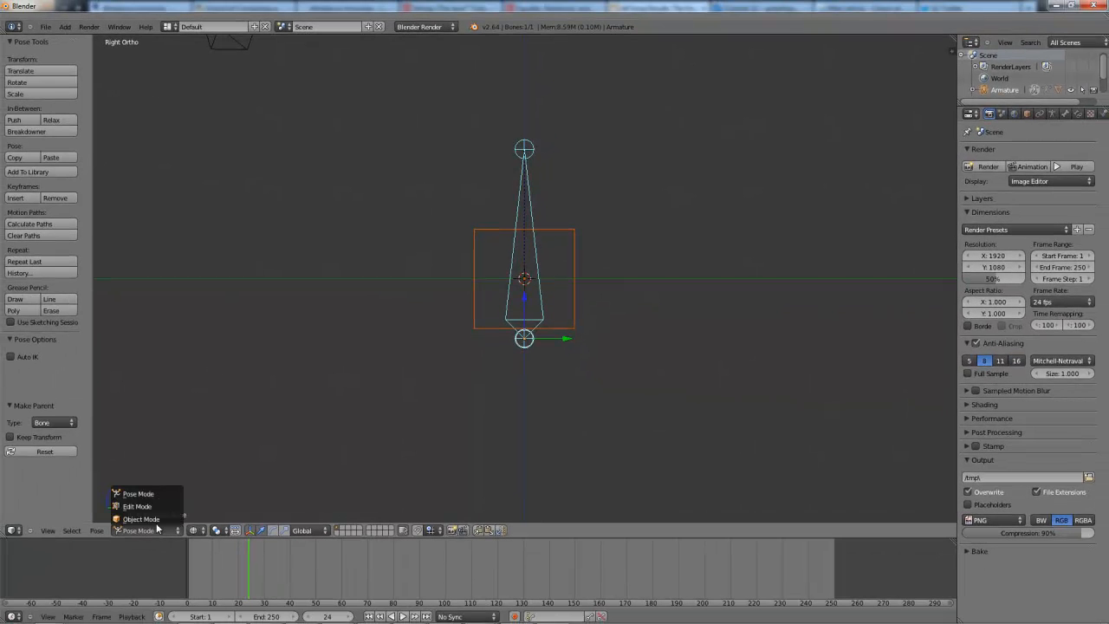
pyautogui.click(142, 518)
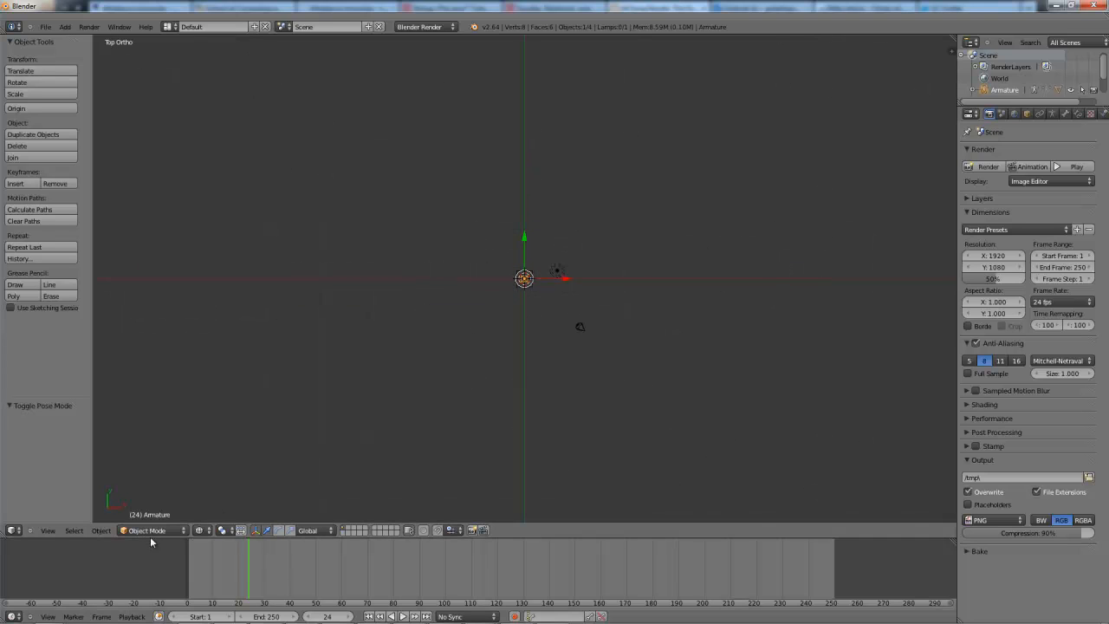
# Step: In Pose Mode select the raised bone and insert a LocRot keyframe on frame 24
pyautogui.click(152, 530)
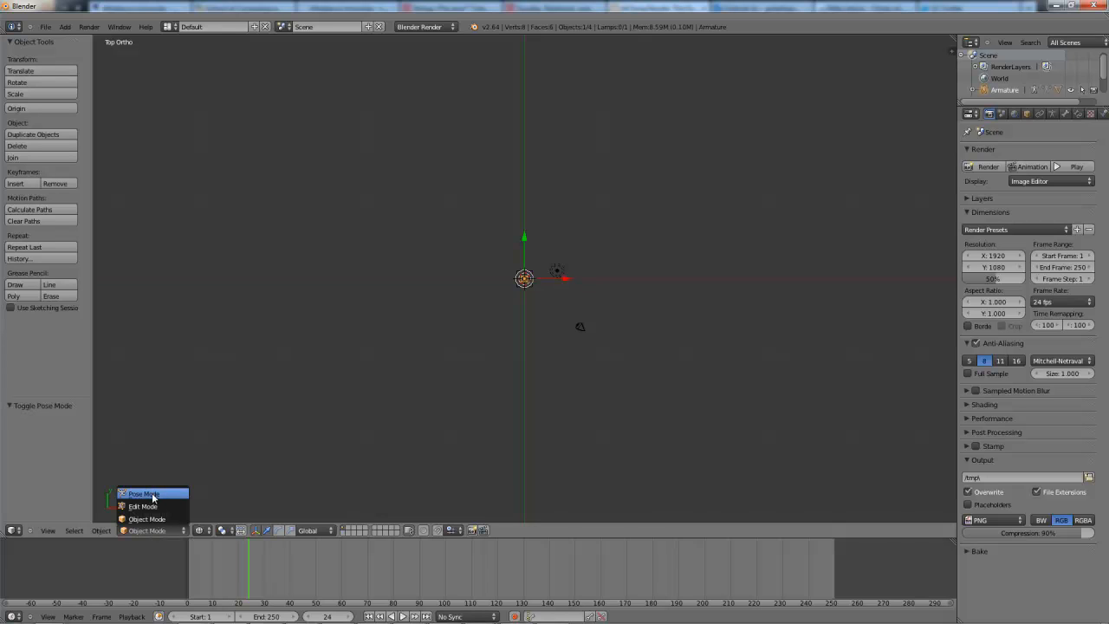
pyautogui.click(144, 492)
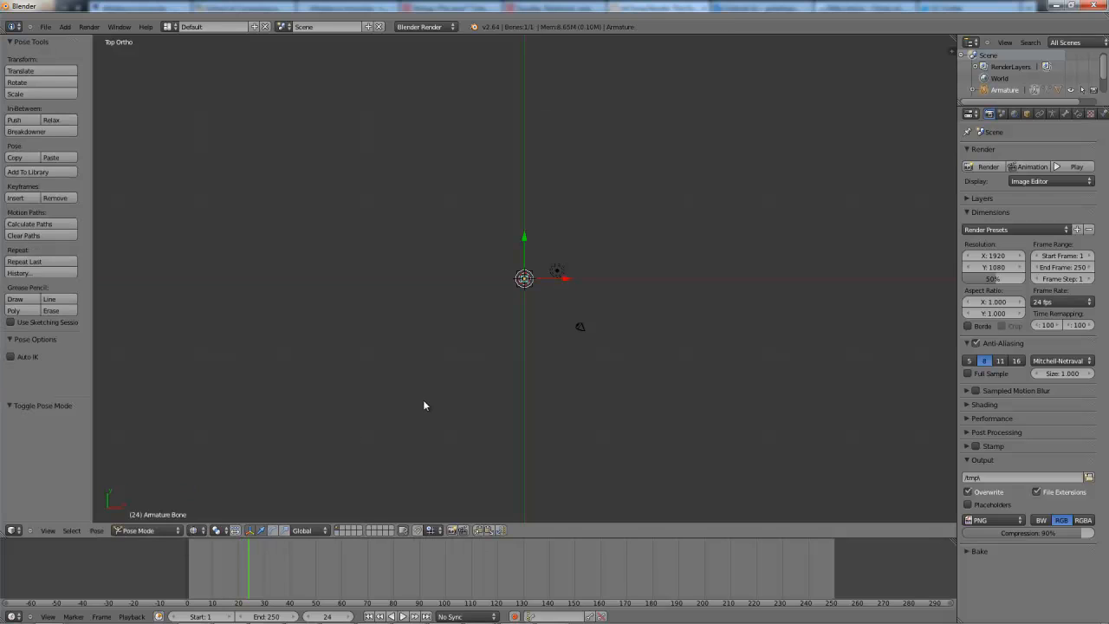
pyautogui.moveTo(540, 388)
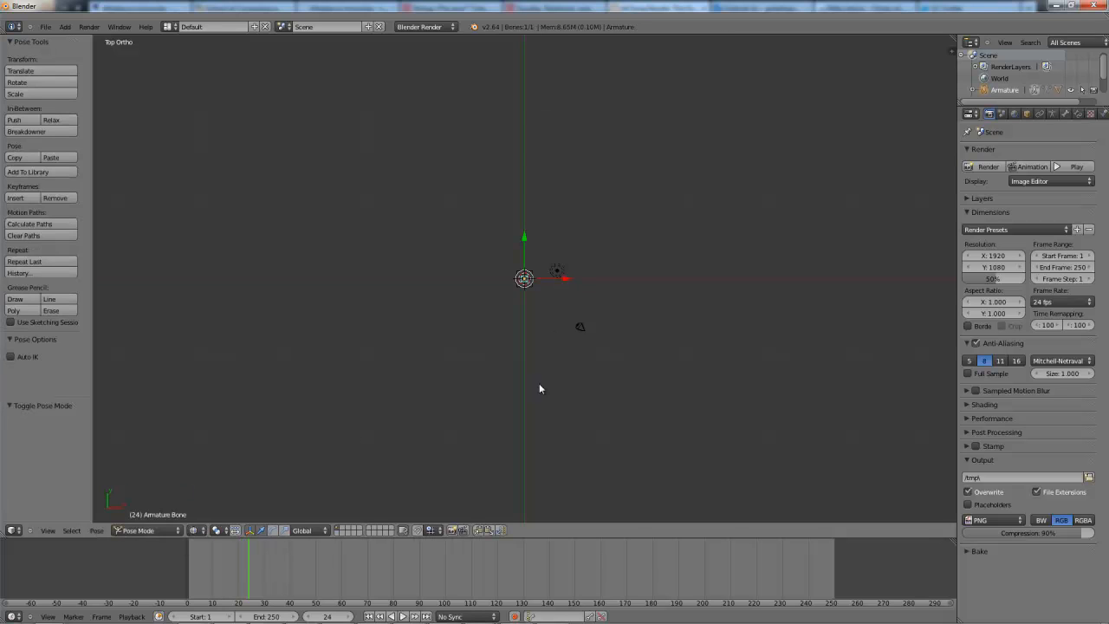
pyautogui.moveTo(561, 367)
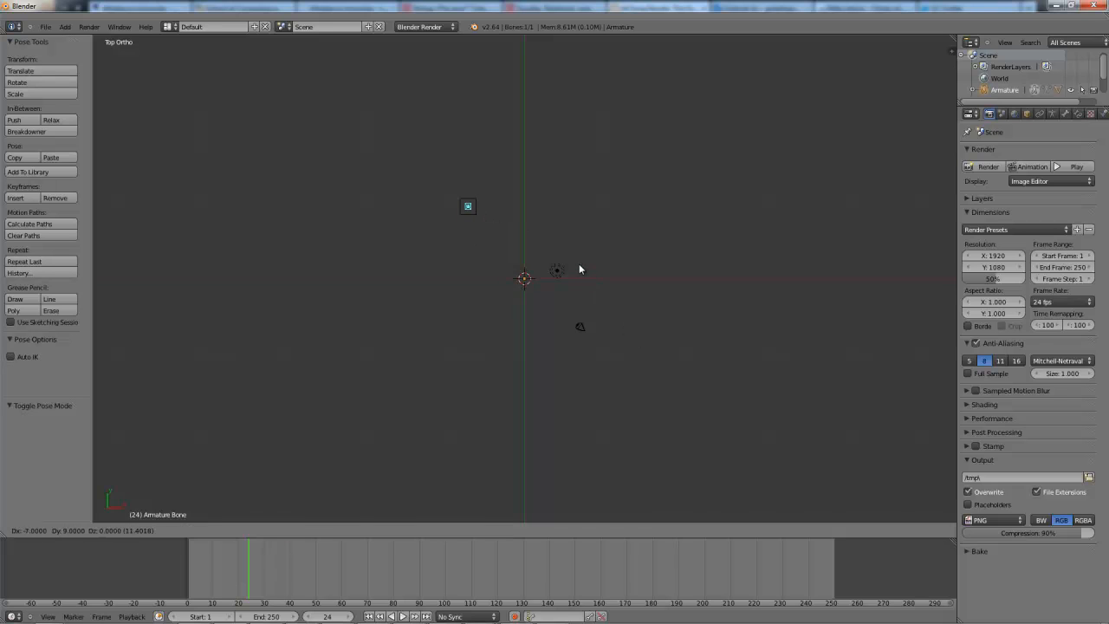
pyautogui.click(468, 206)
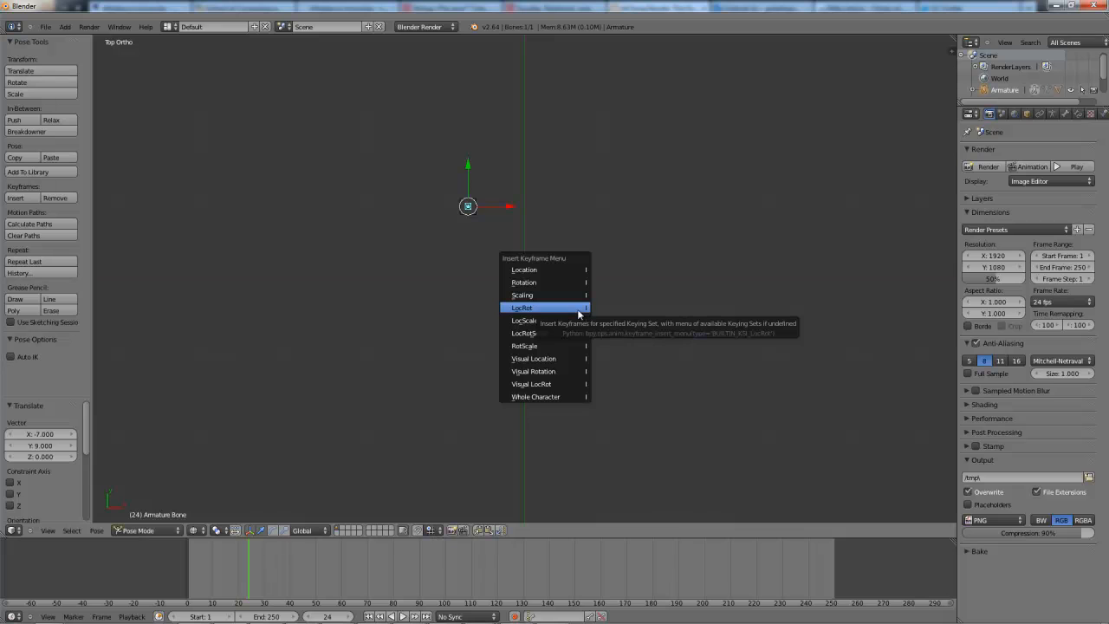
pyautogui.click(523, 308)
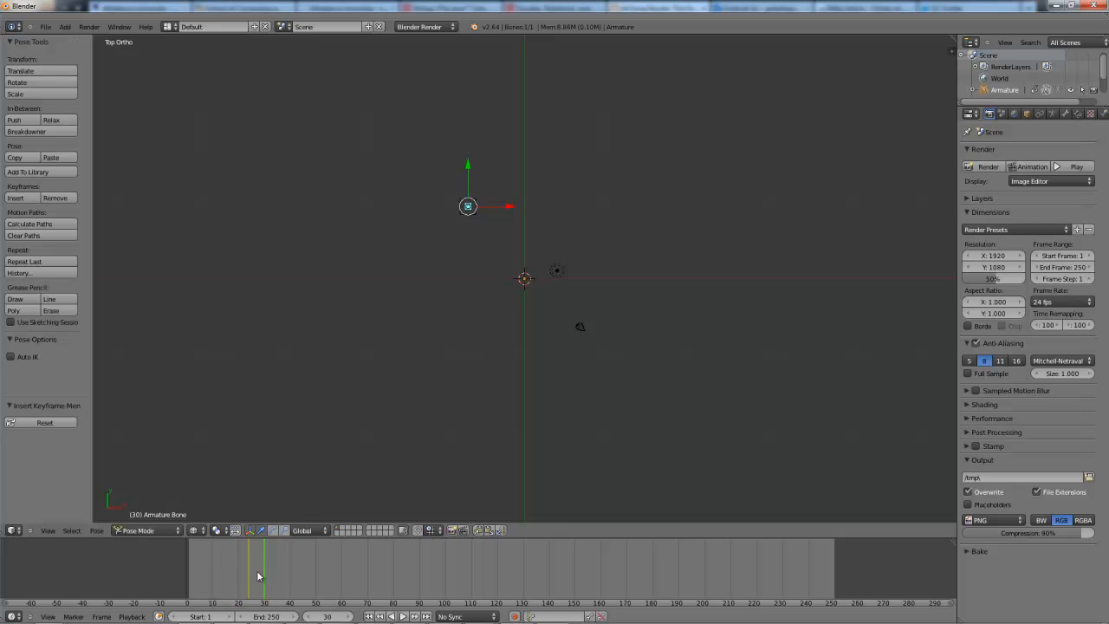
# Step: Scrub the Timeline playhead back to frame 1
pyautogui.moveTo(263, 568); pyautogui.dragTo(246, 568)
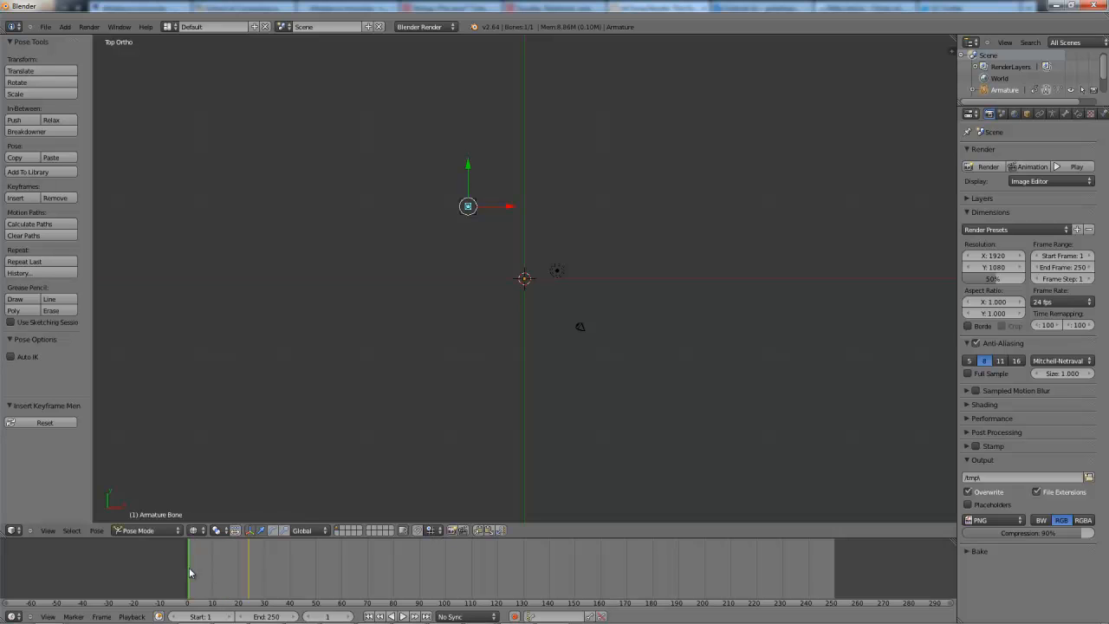
pyautogui.moveTo(445, 551)
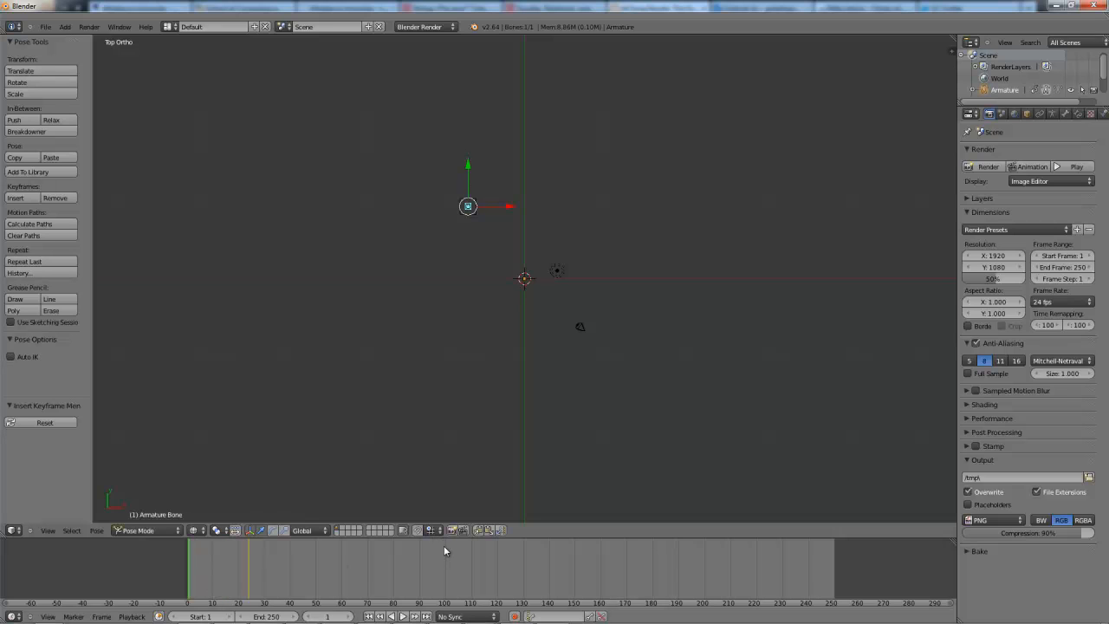
pyautogui.moveTo(485, 222)
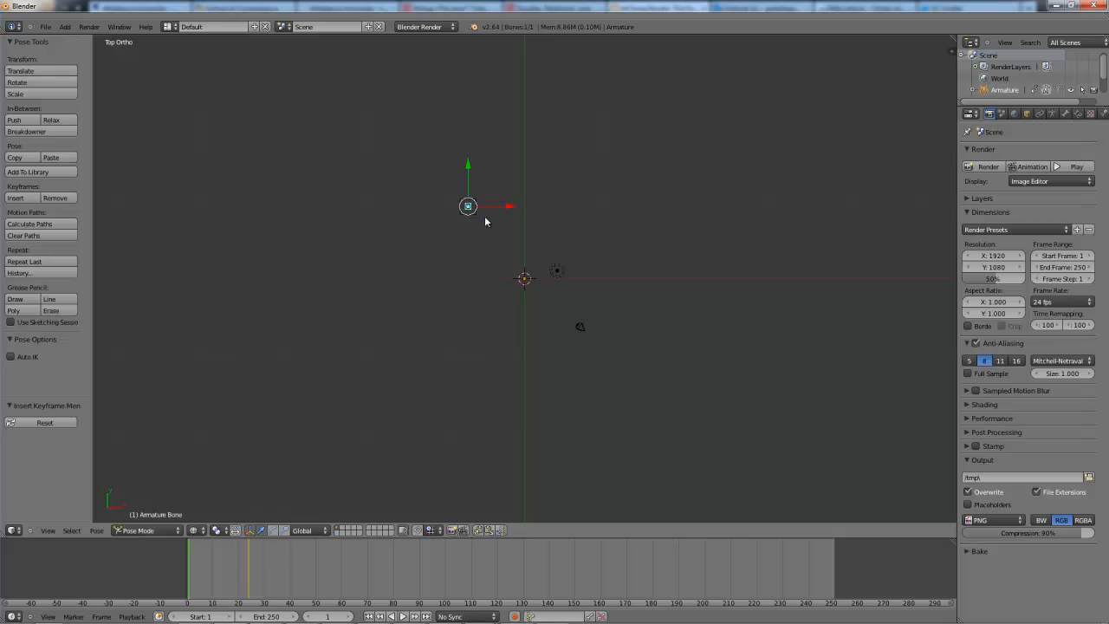
pyautogui.moveTo(481, 222)
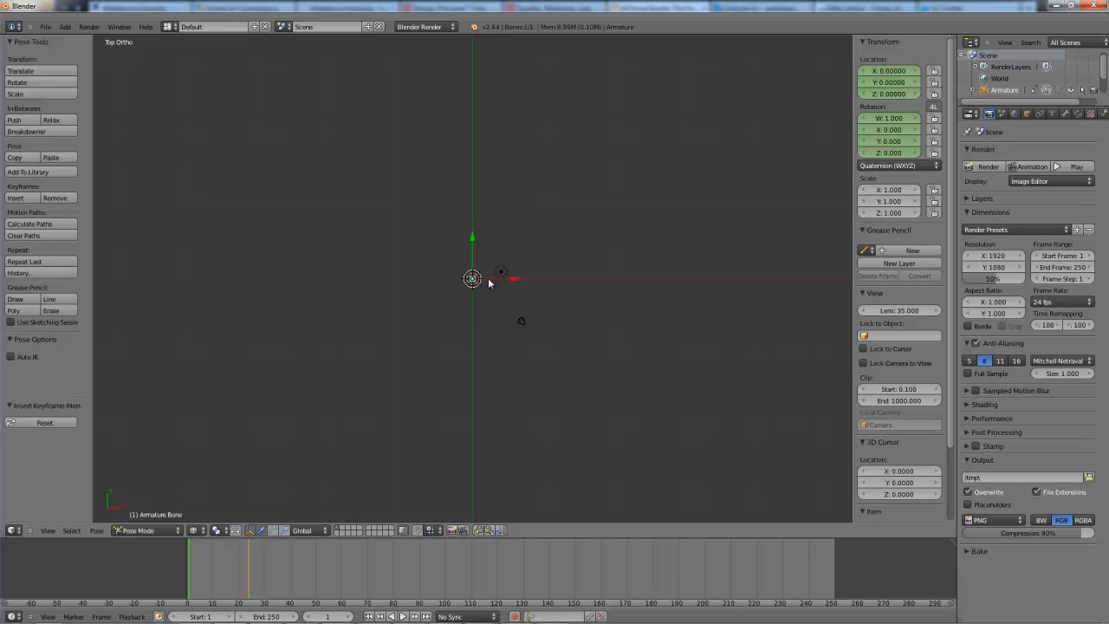
# Step: Insert a LocRot keyframe for the centred bone on frame 1
pyautogui.press('i')
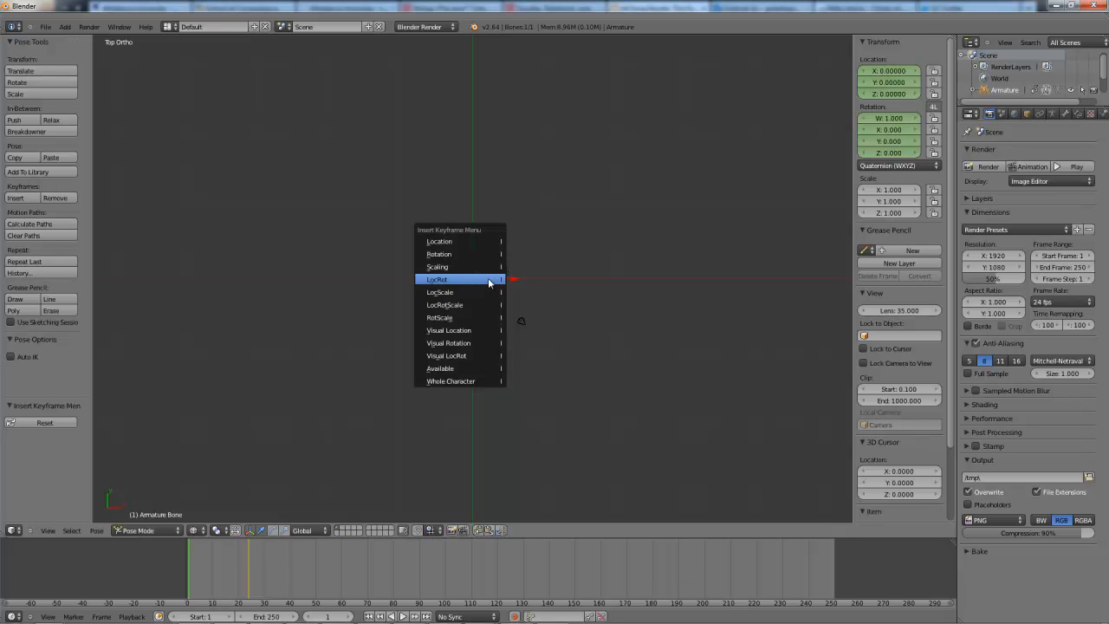
pyautogui.click(436, 279)
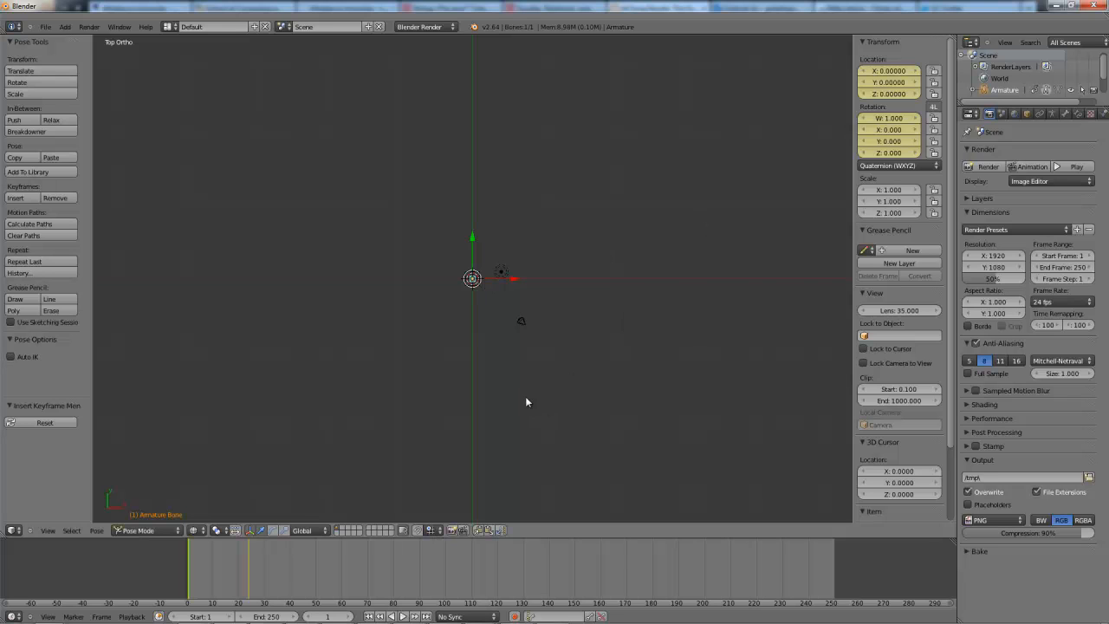
pyautogui.moveTo(279, 527)
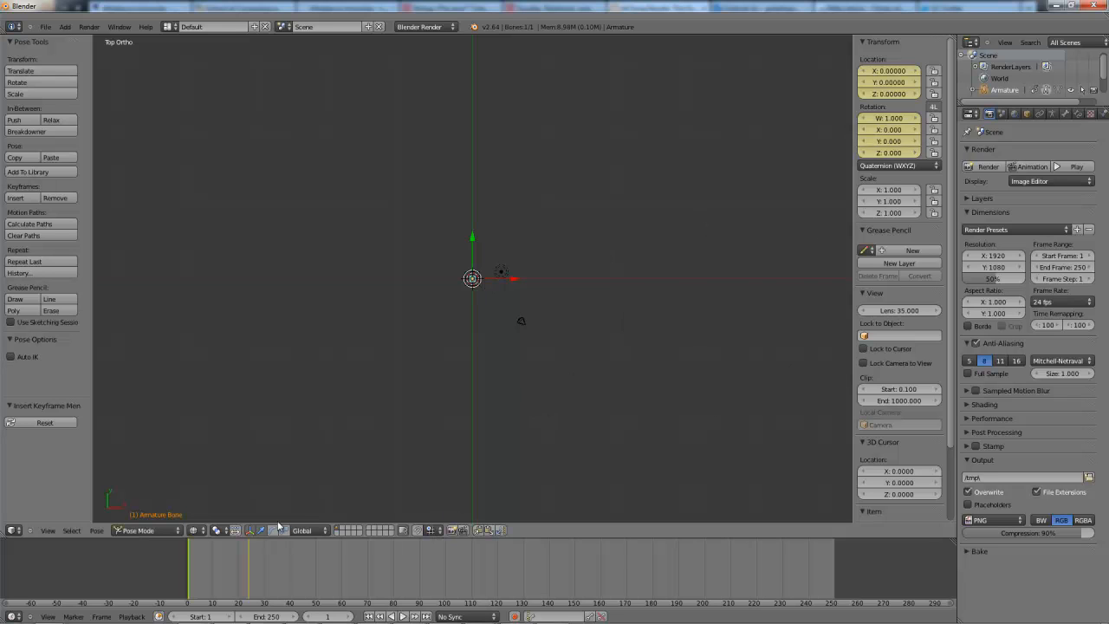
pyautogui.moveTo(191, 565)
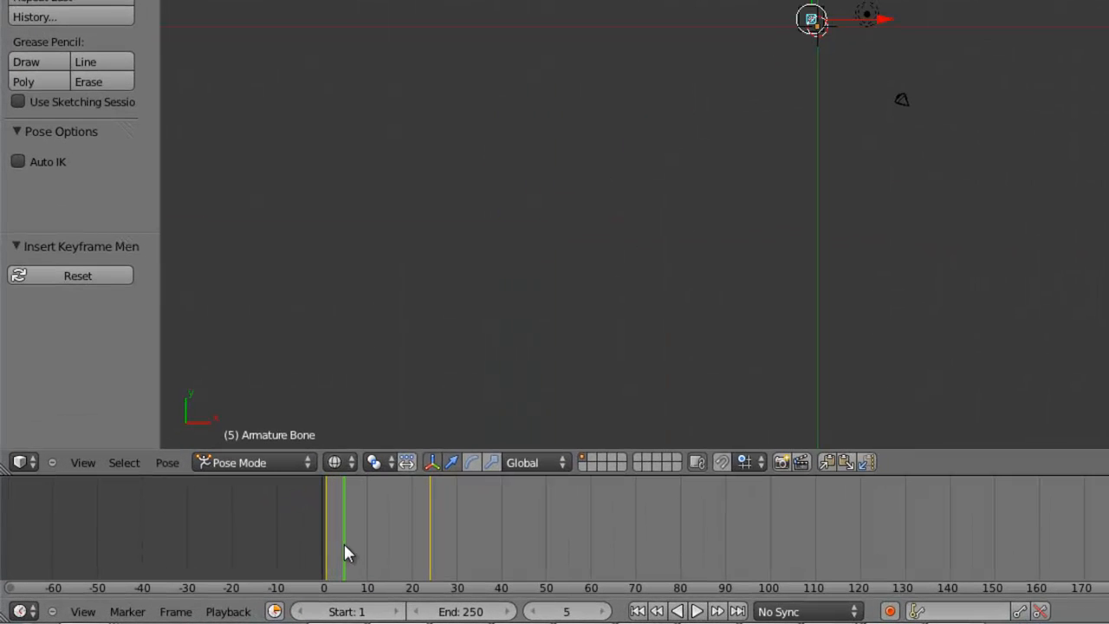
pyautogui.moveTo(333, 546)
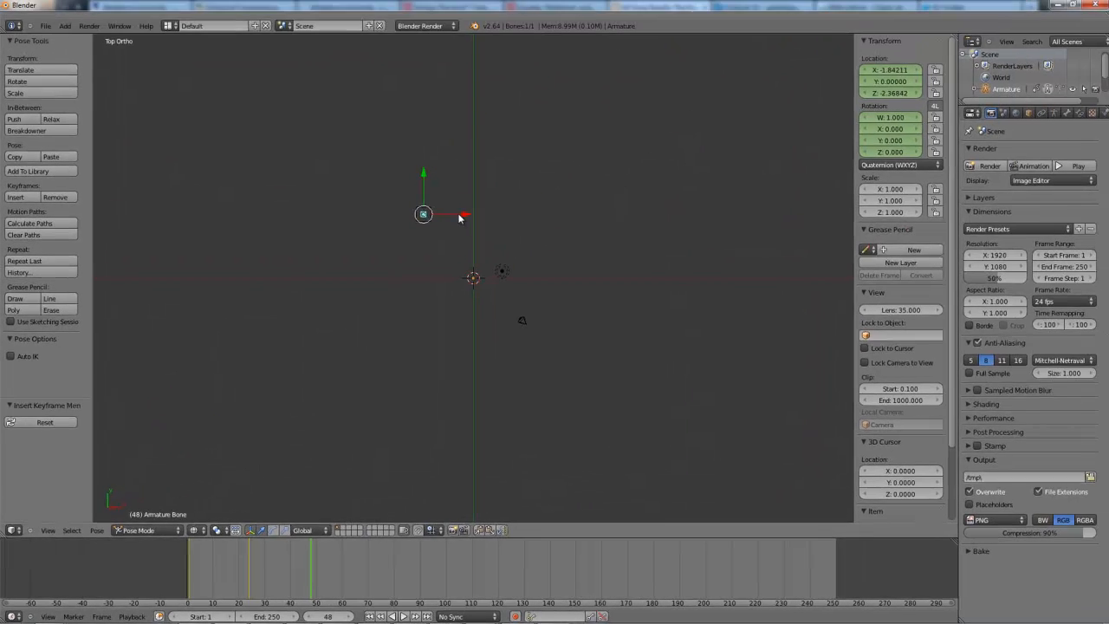
# Step: Move the bone to a new position on frame 48 and insert a LocRot keyframe there
pyautogui.moveTo(423, 215); pyautogui.dragTo(472, 214)
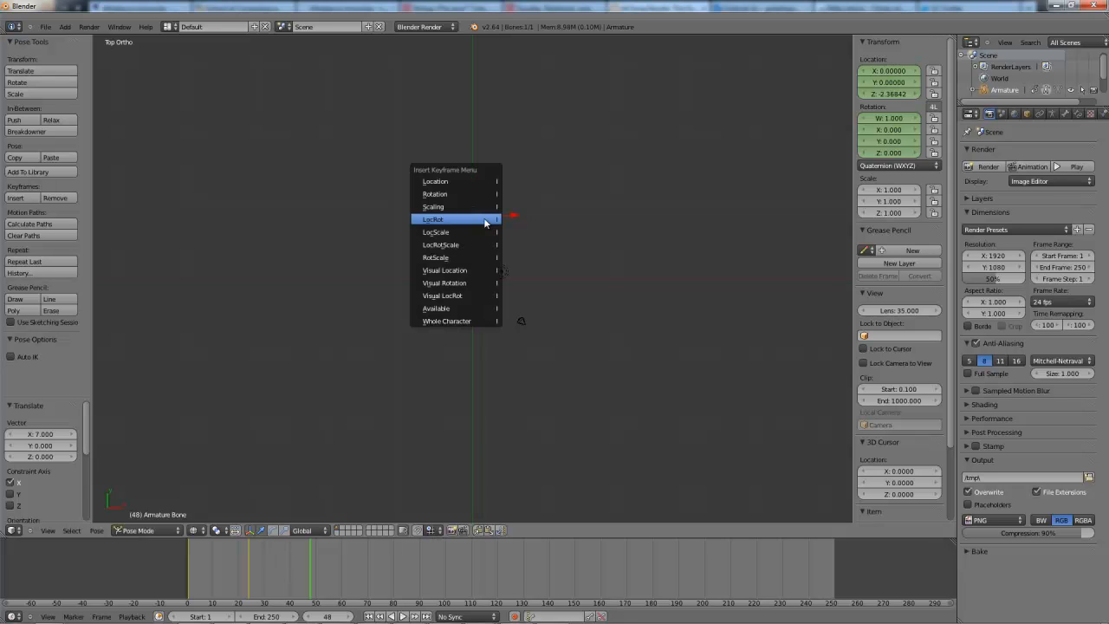
pyautogui.click(433, 218)
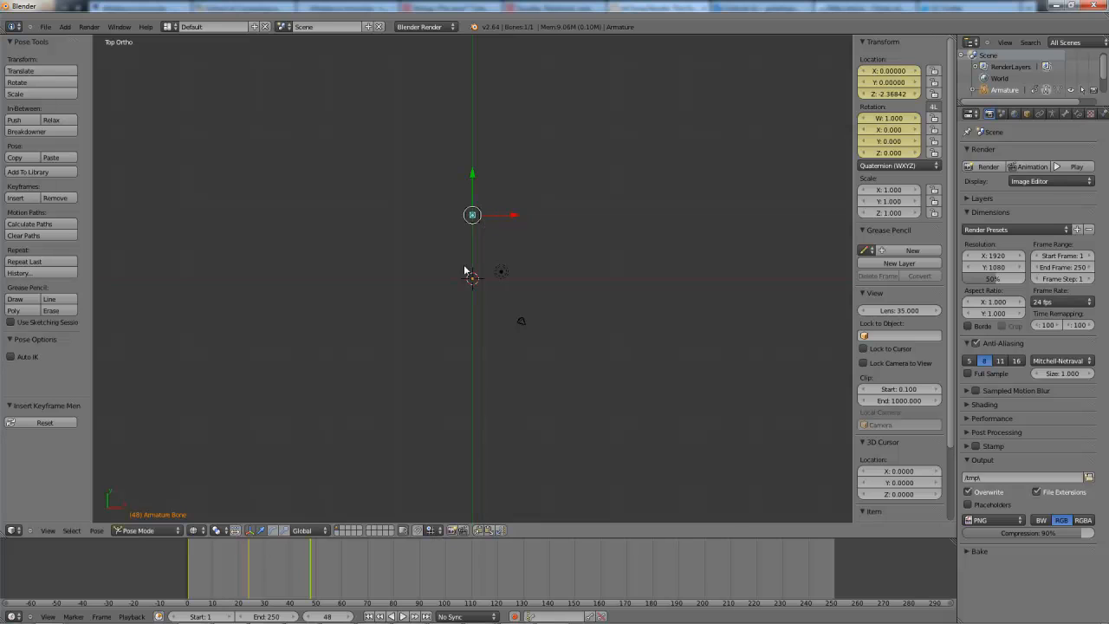
# Step: Scrub through earlier Timeline frames to preview the bone's motion, ending near frame 2
pyautogui.click(268, 563)
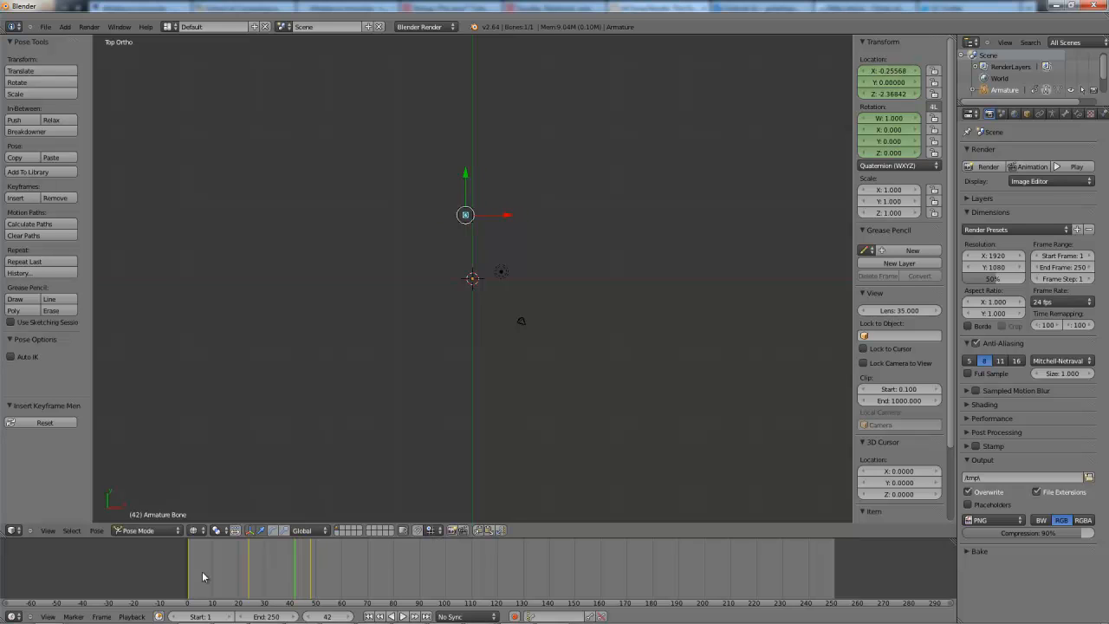
pyautogui.click(234, 568)
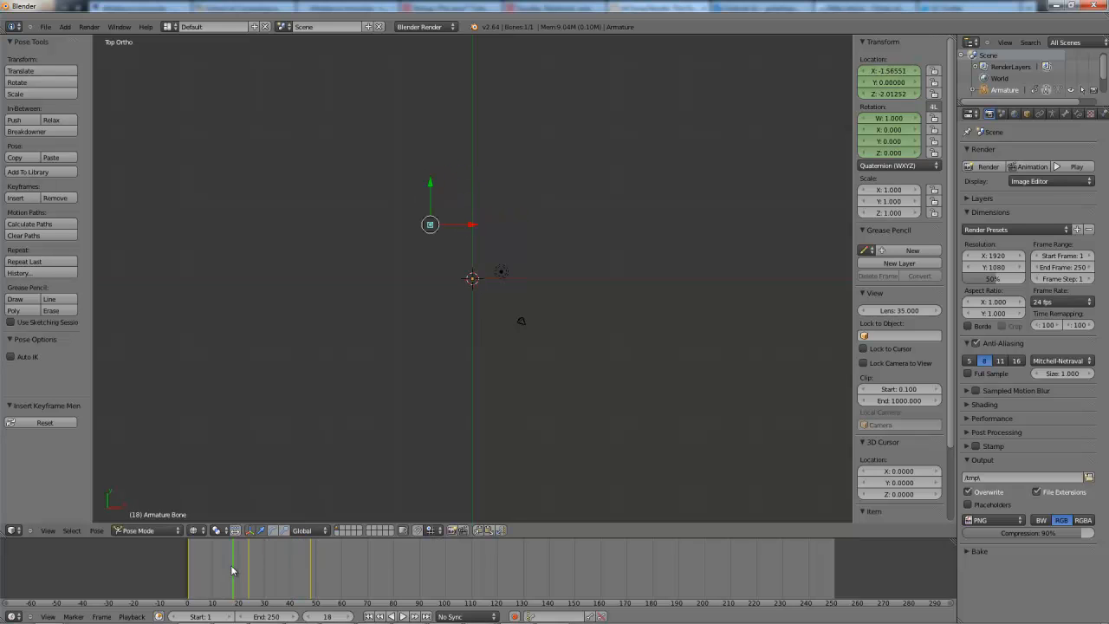
pyautogui.click(303, 563)
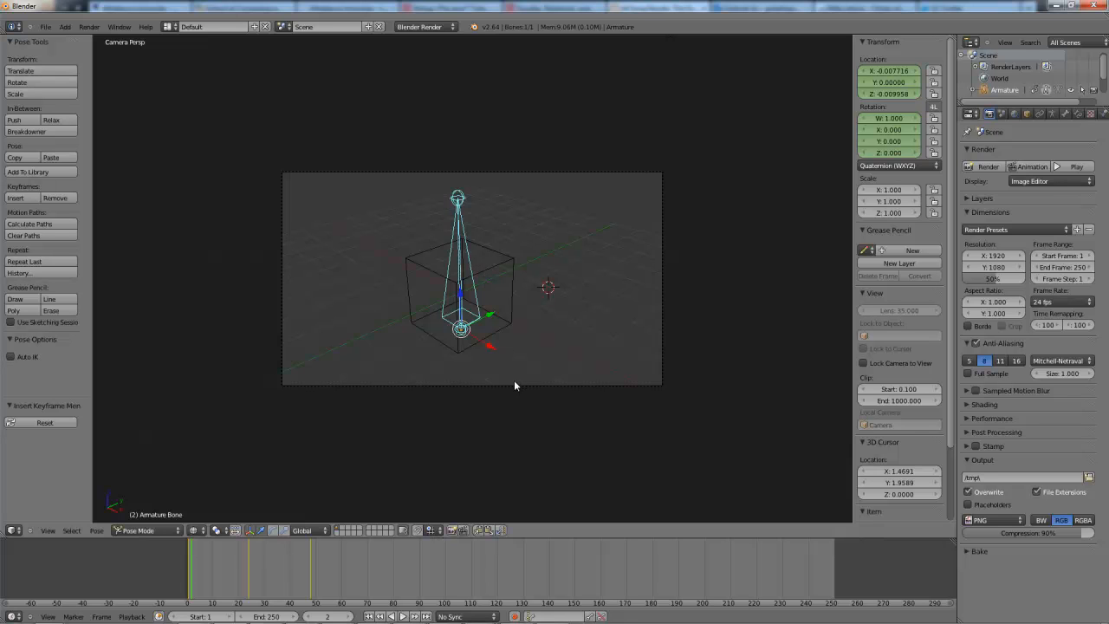
# Step: Switch the 3D viewport to the scene camera's view of the rigged cube
pyautogui.click(197, 575)
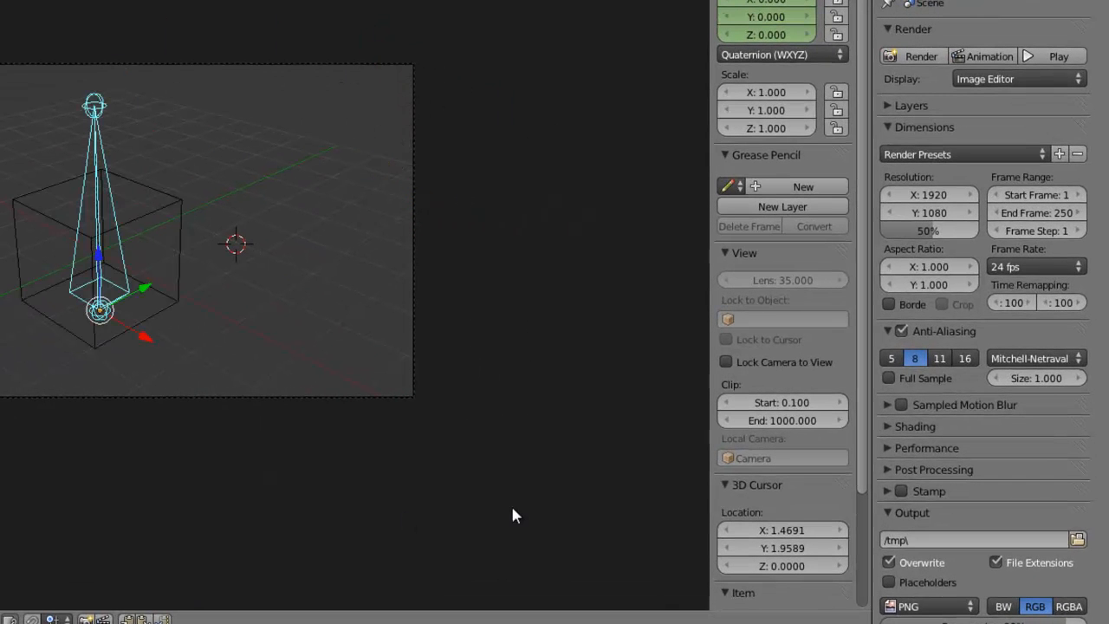
pyautogui.moveTo(1036, 194)
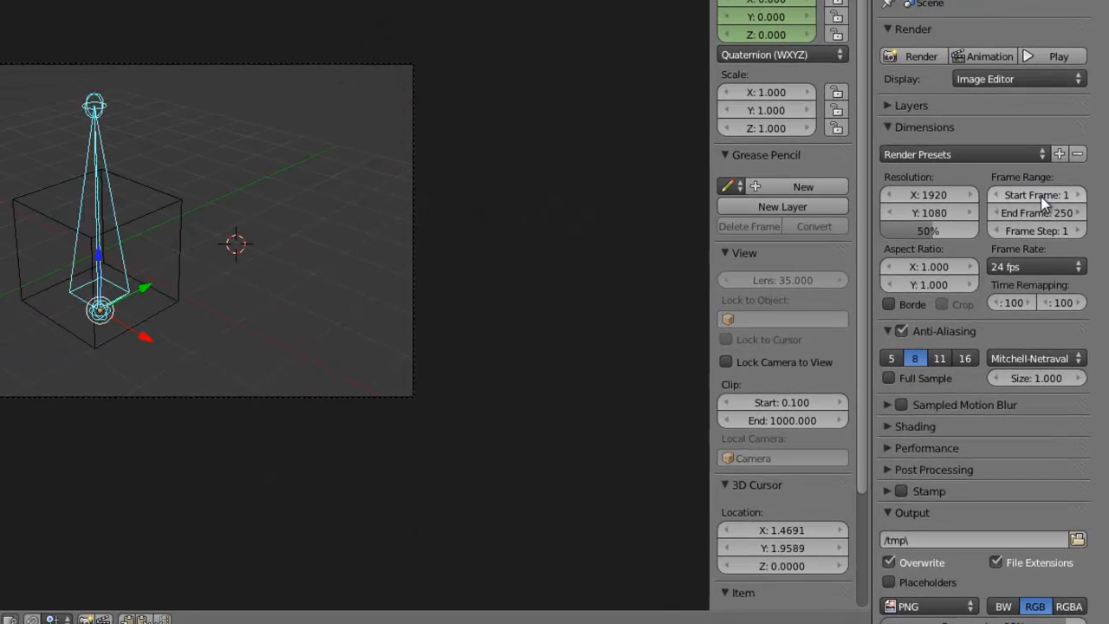
pyautogui.moveTo(1036, 194)
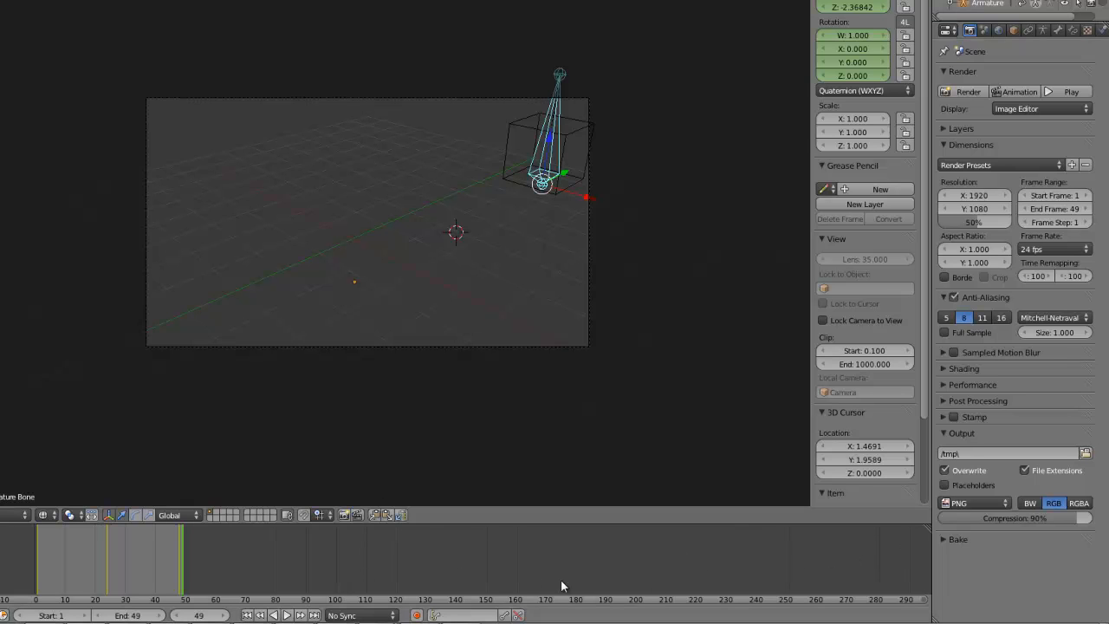
pyautogui.moveTo(167, 558)
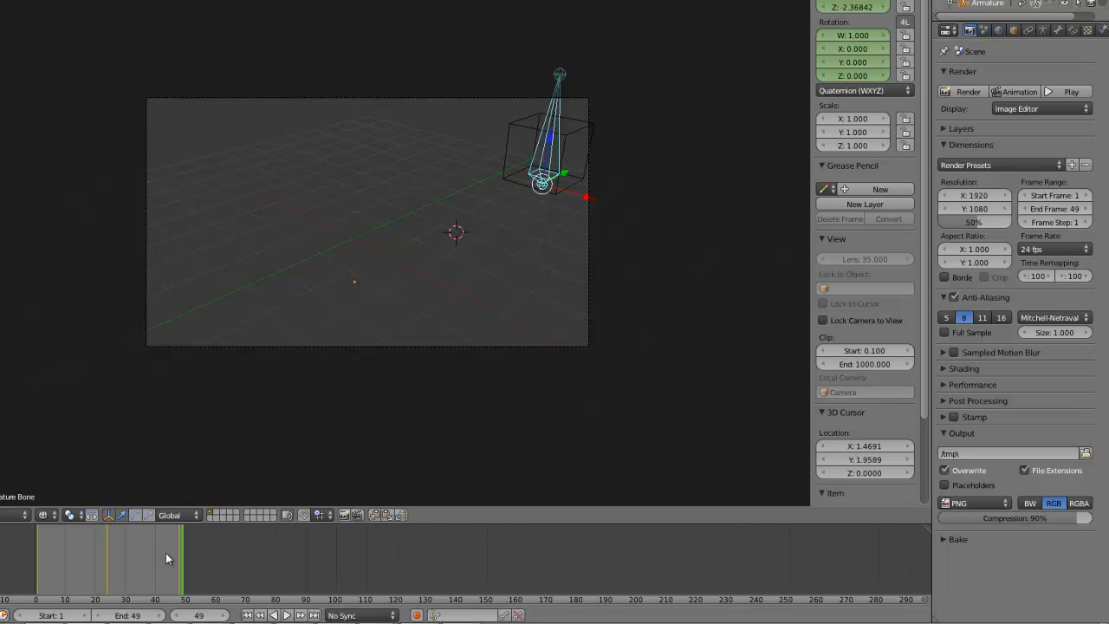
pyautogui.moveTo(208, 554)
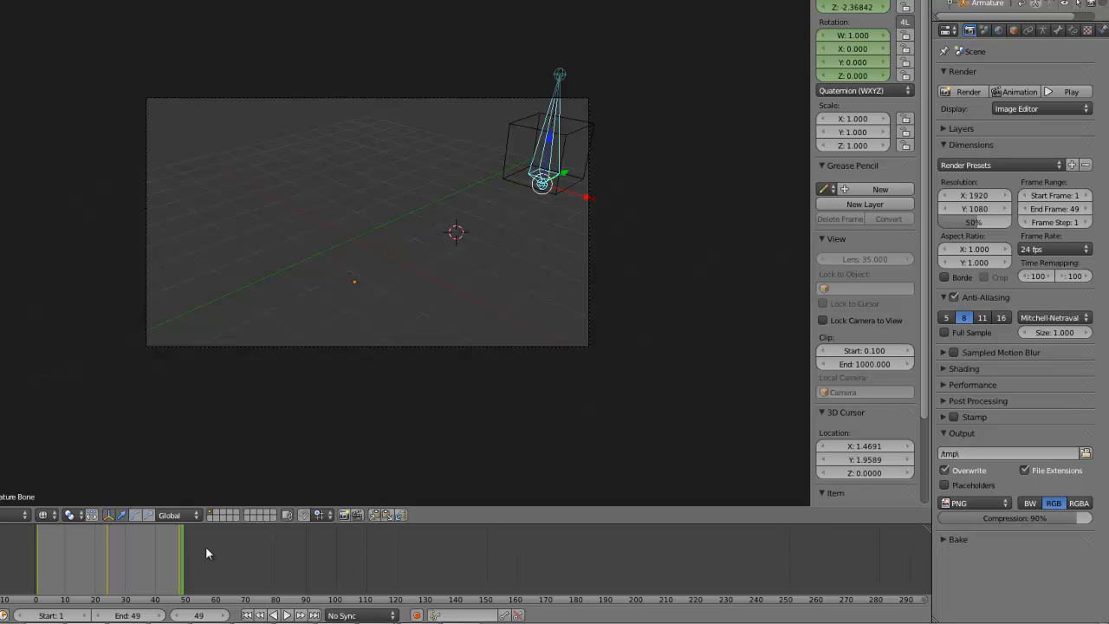
# Step: Set the Frame Range End Frame to 49 and play the animation back in camera view
pyautogui.click(56, 563)
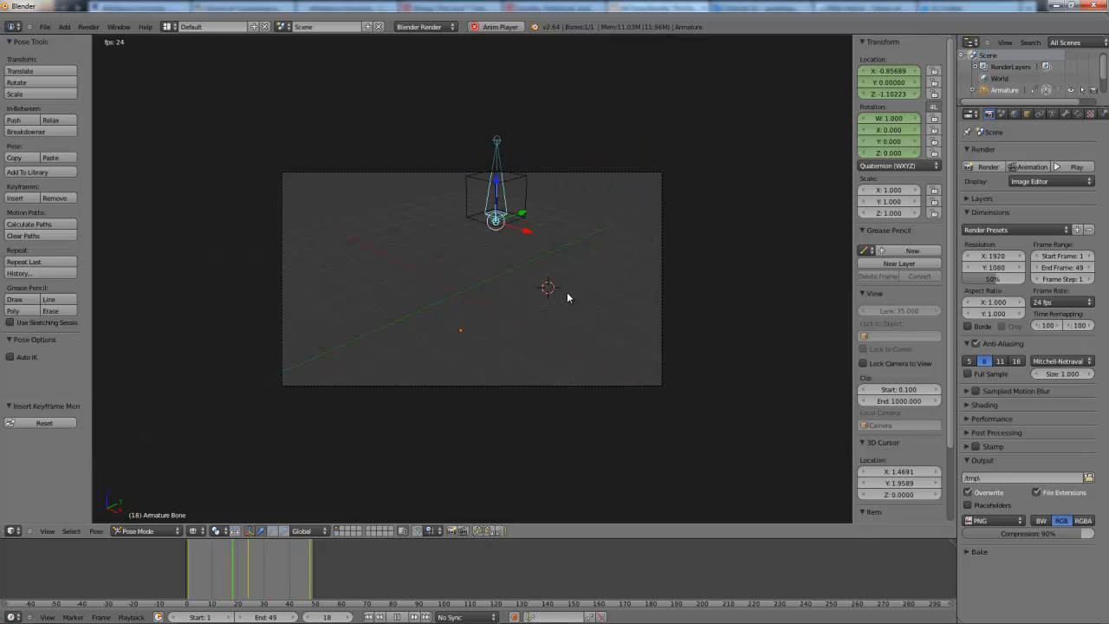
# Step: Step back a frame at a time while the animation plays in camera view
pyautogui.press('Left')
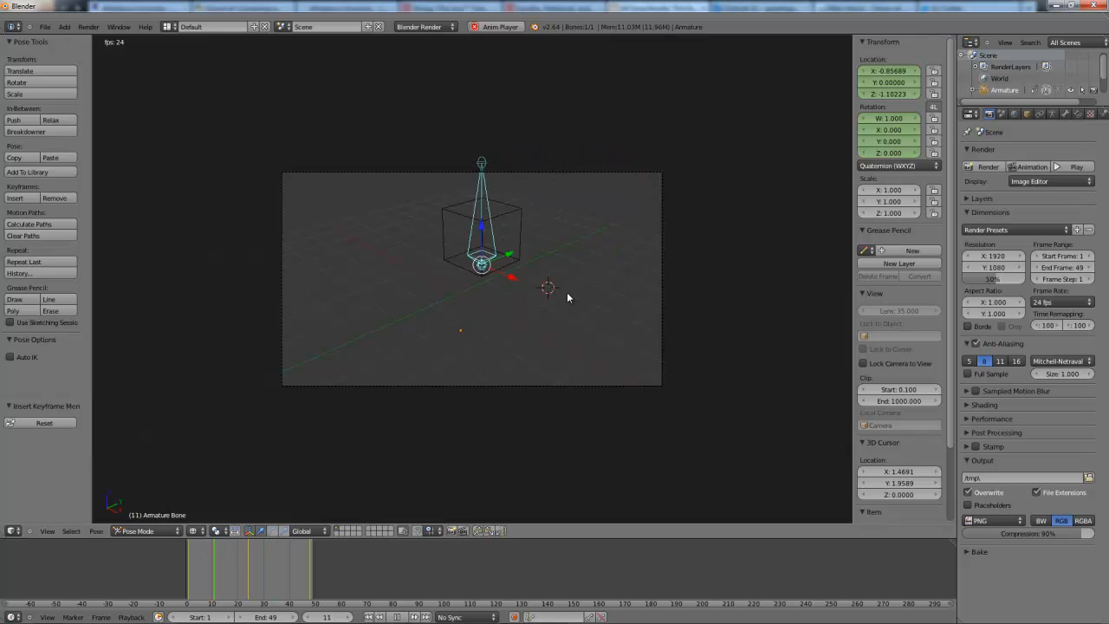
pyautogui.press('Left')
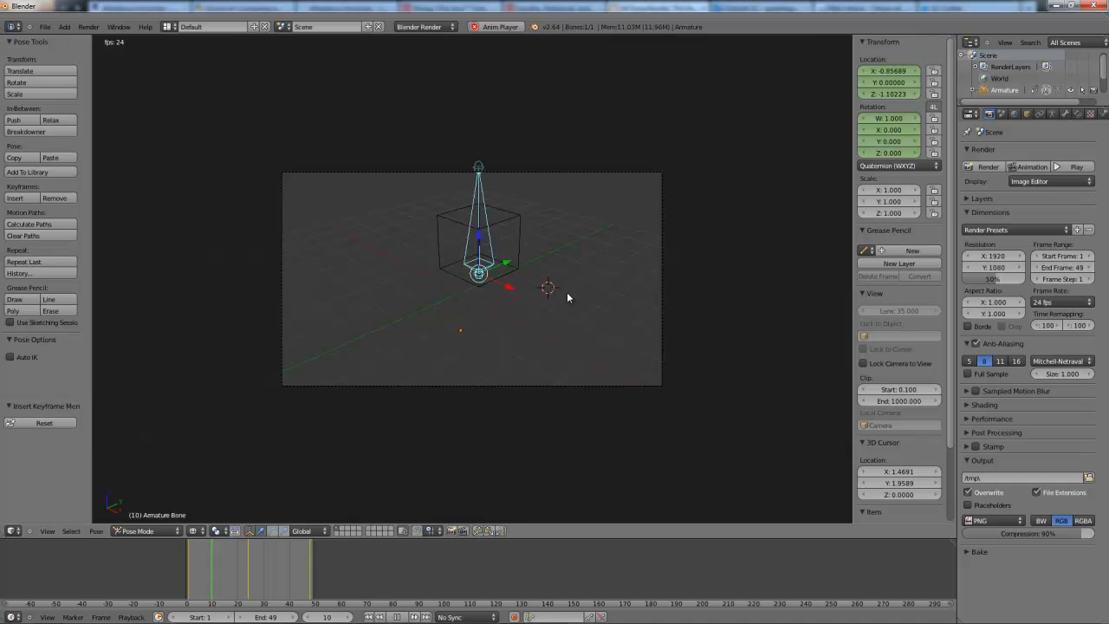